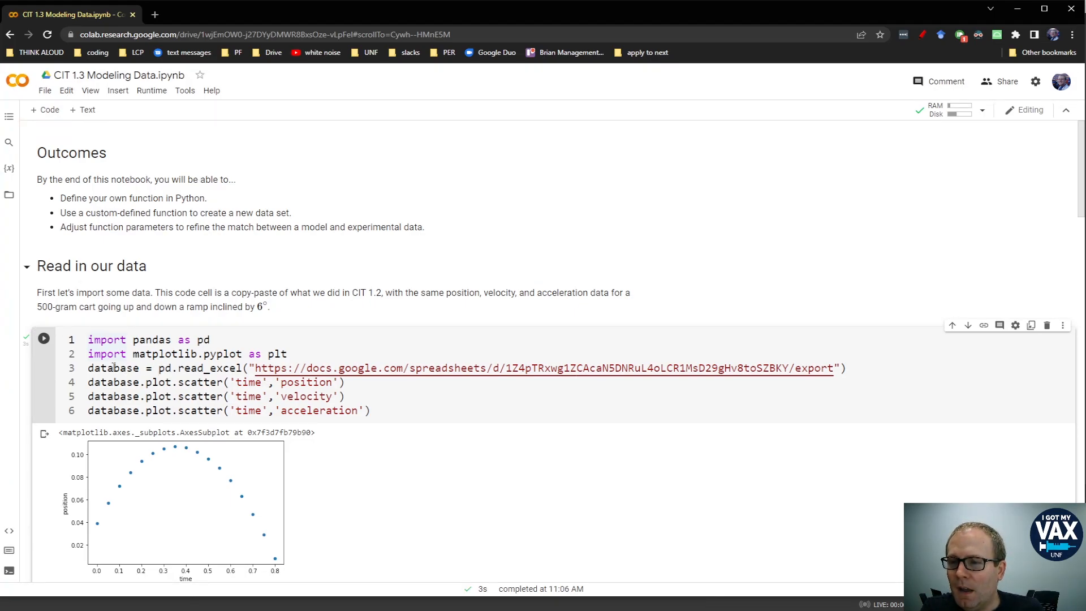
# Step: Review the database read_excel line and scroll down to the vmodel cell
pyautogui.doubleClick(113, 367)
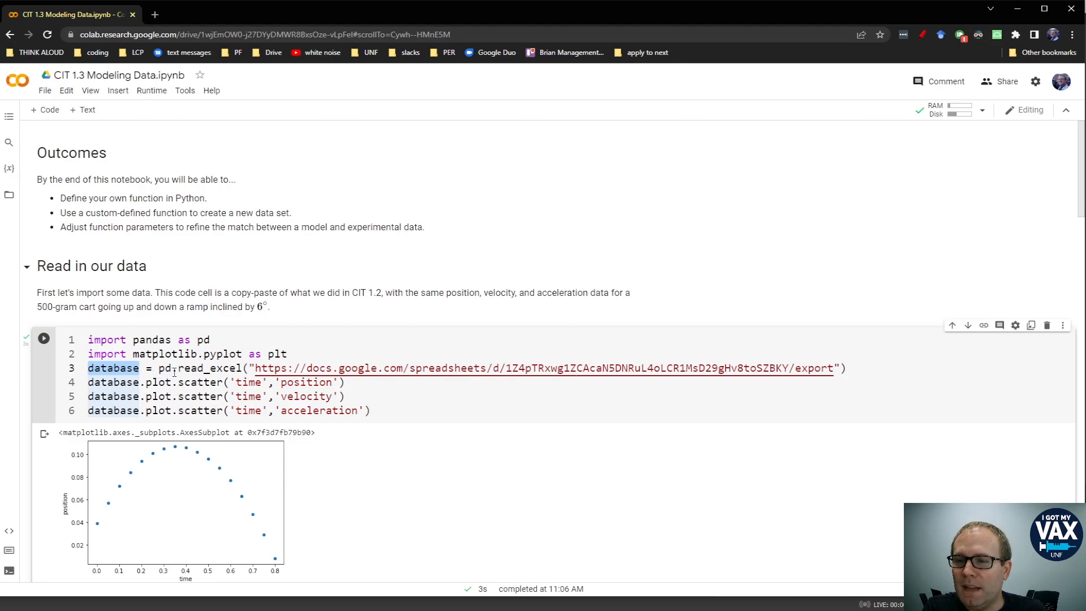
pyautogui.doubleClick(209, 367)
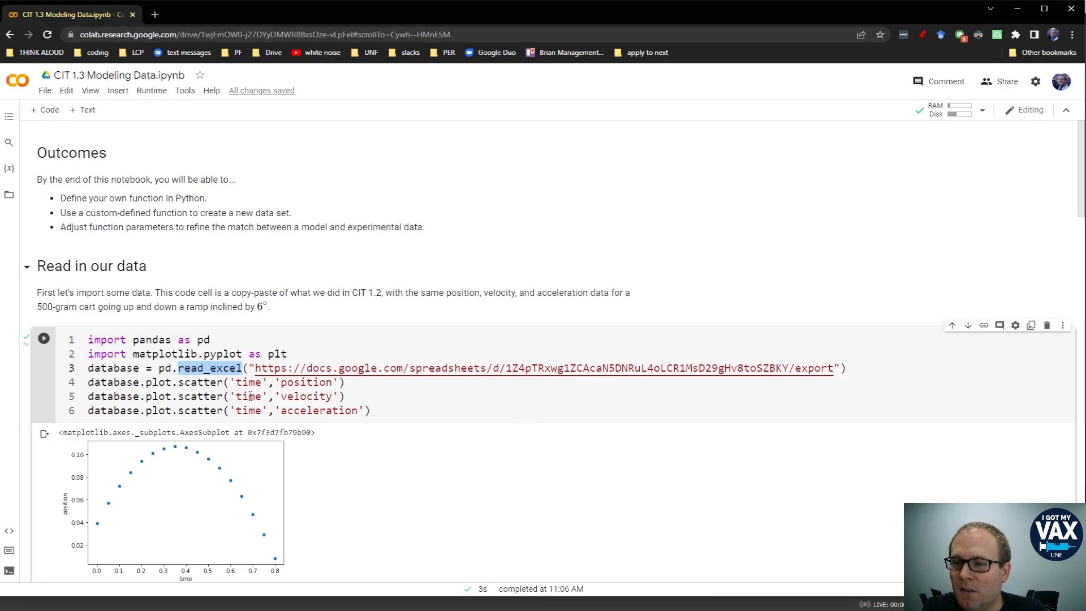
pyautogui.scroll(-3)
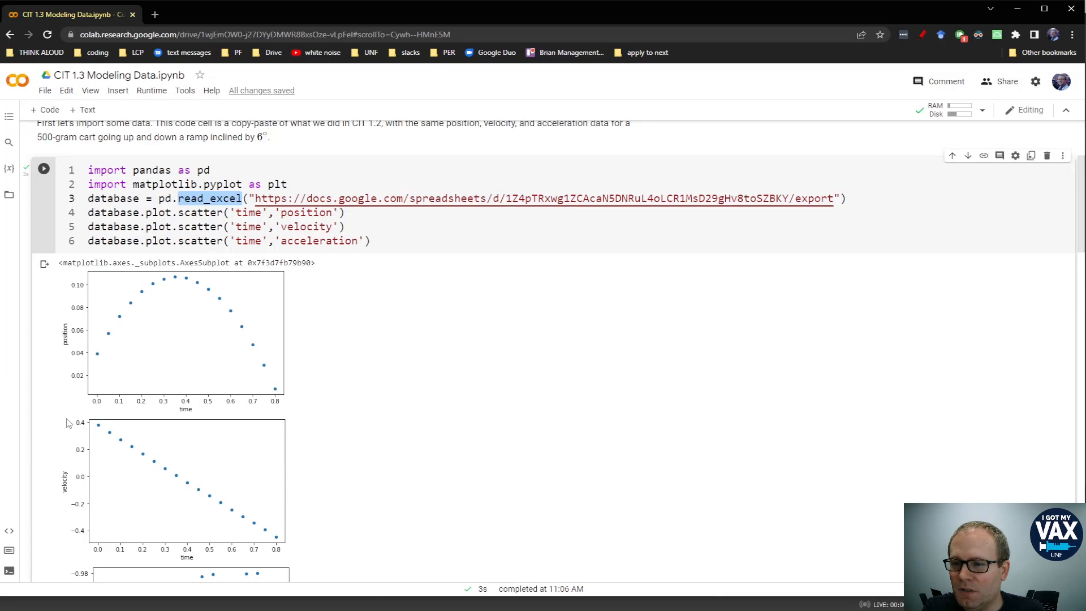
pyautogui.scroll(-3)
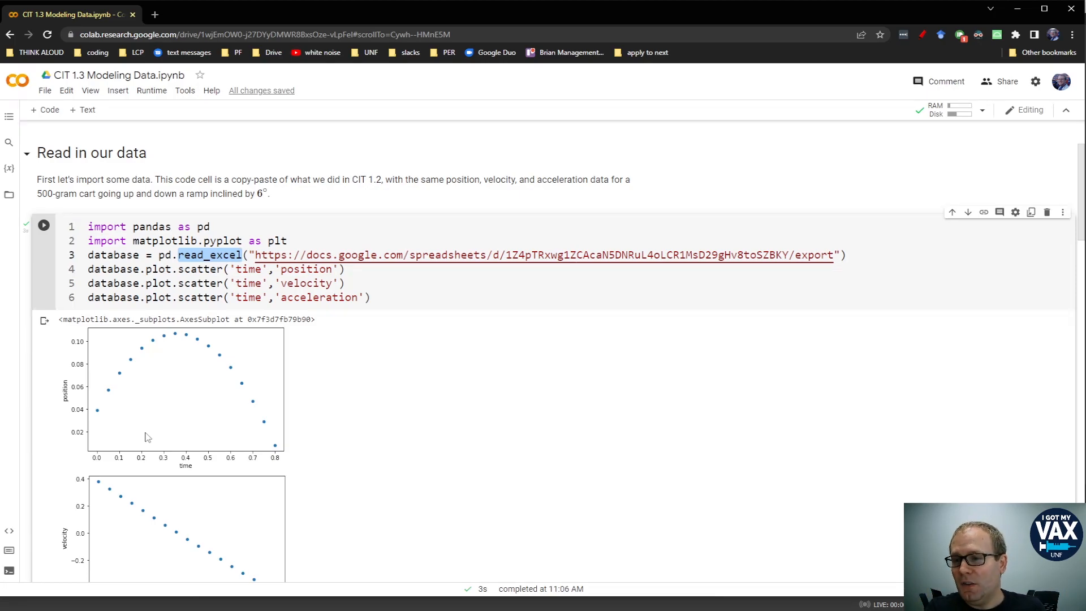
pyautogui.moveTo(235, 361)
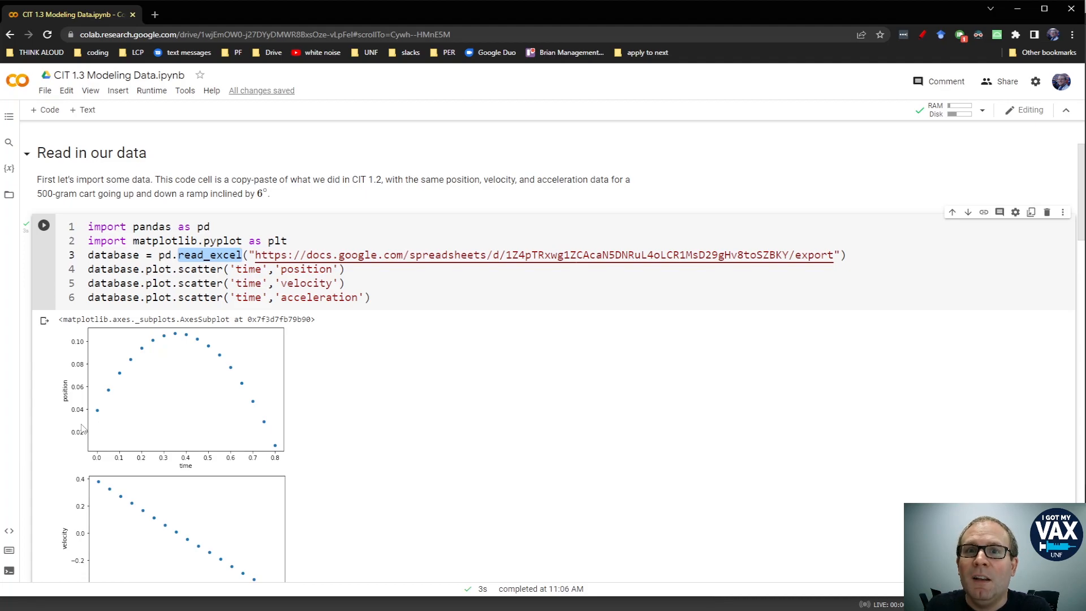
pyautogui.scroll(-3)
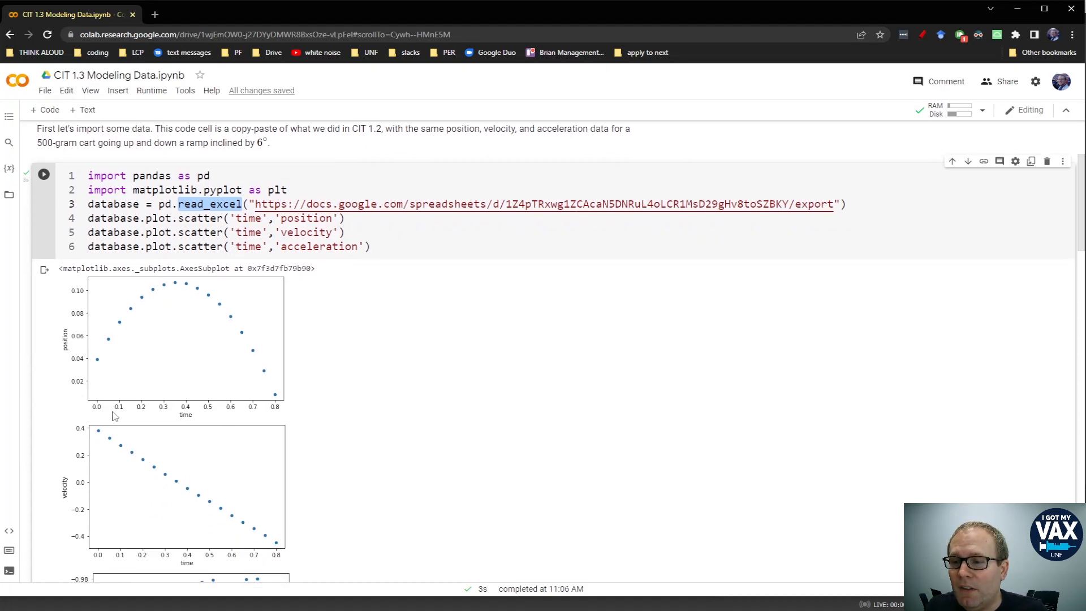
pyautogui.scroll(-3)
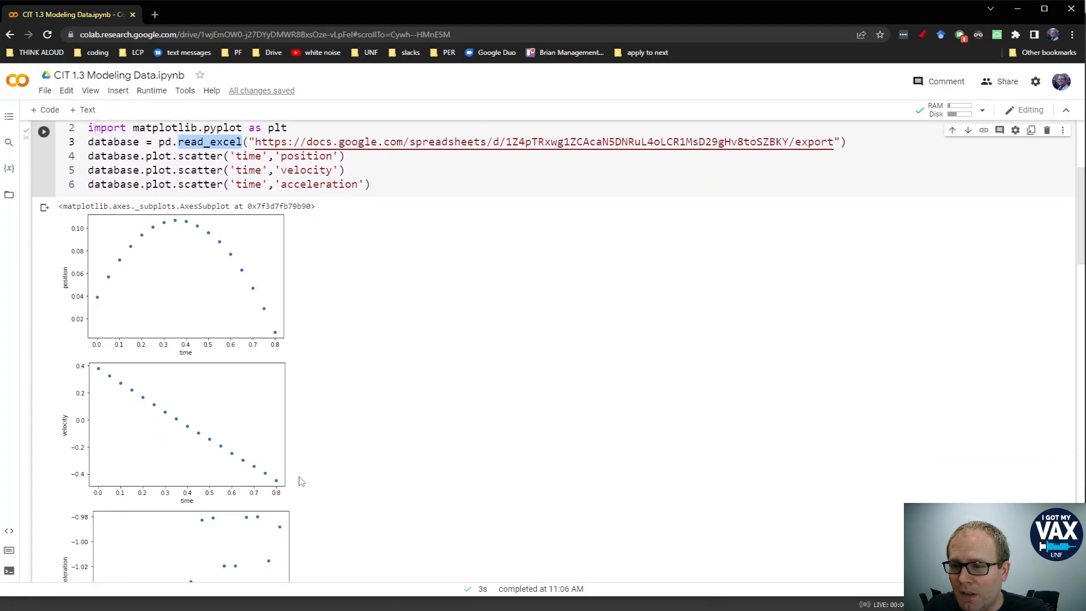
pyautogui.moveTo(121, 340)
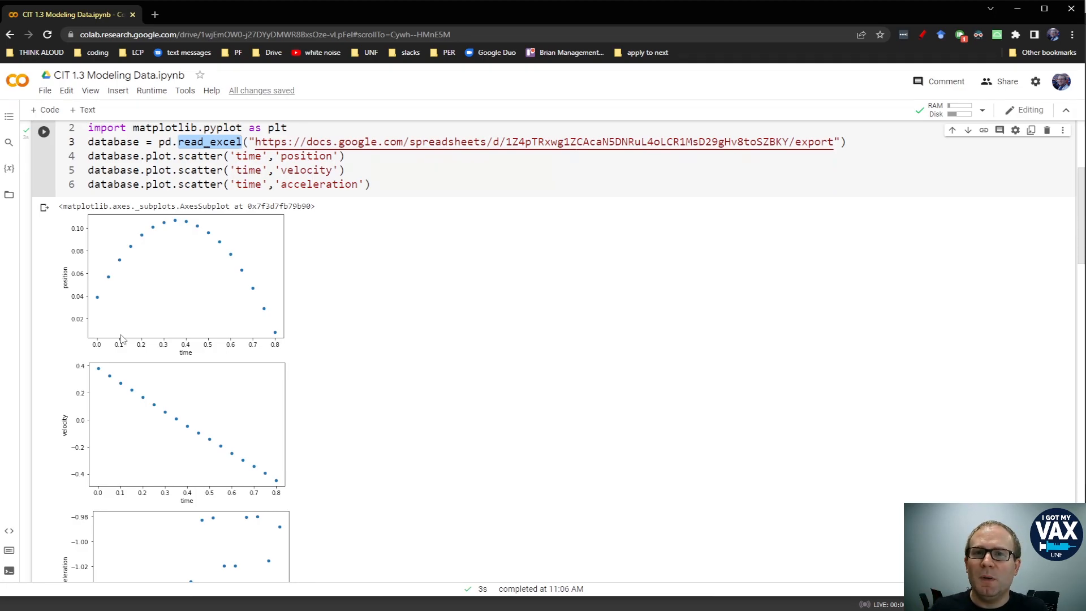
pyautogui.moveTo(405, 425)
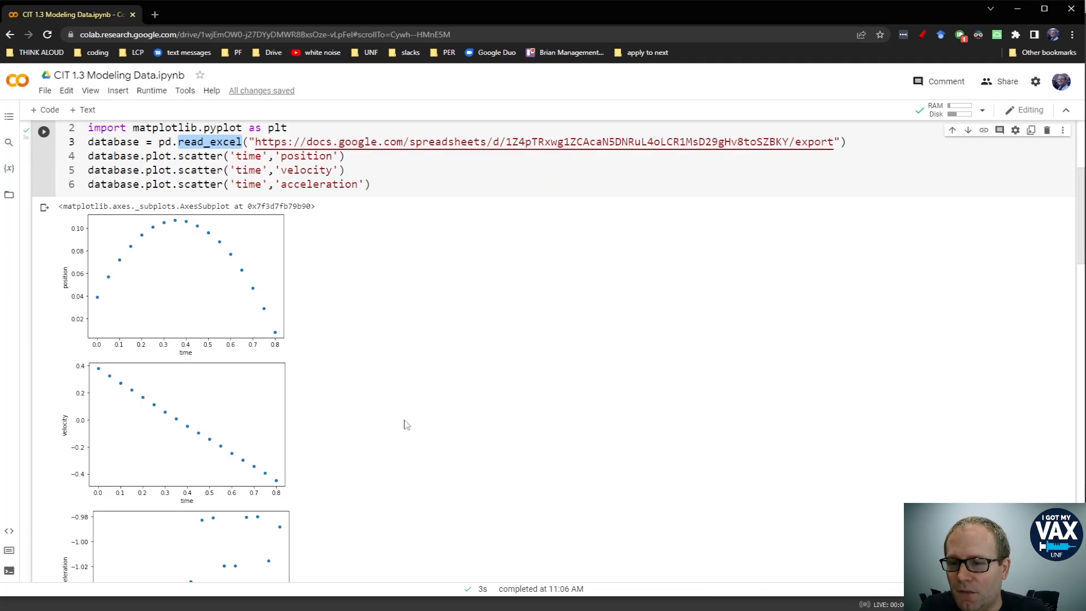
pyautogui.scroll(-3)
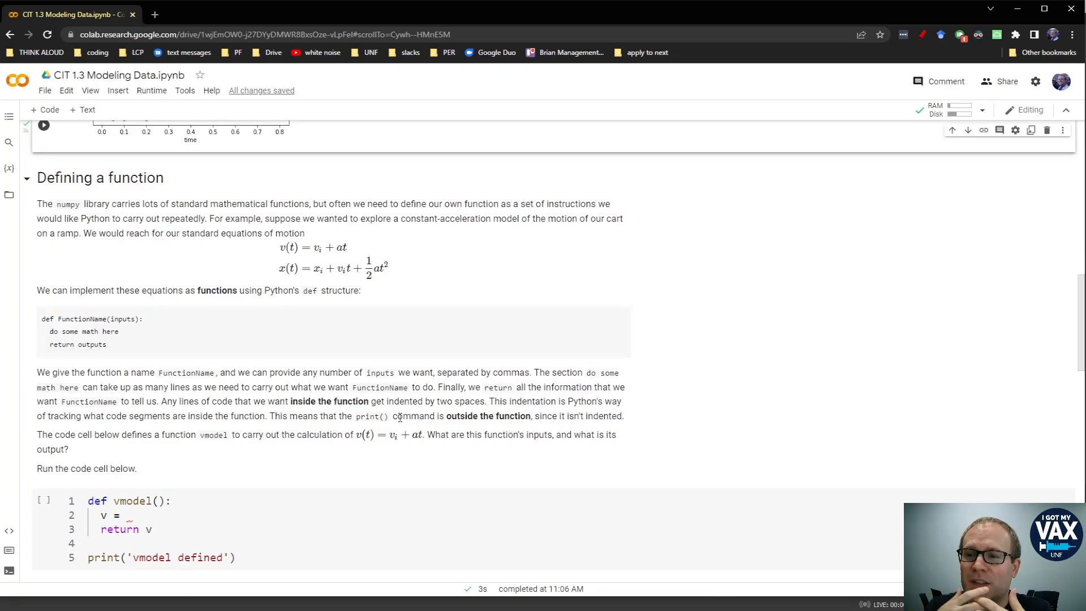
pyautogui.moveTo(81, 312)
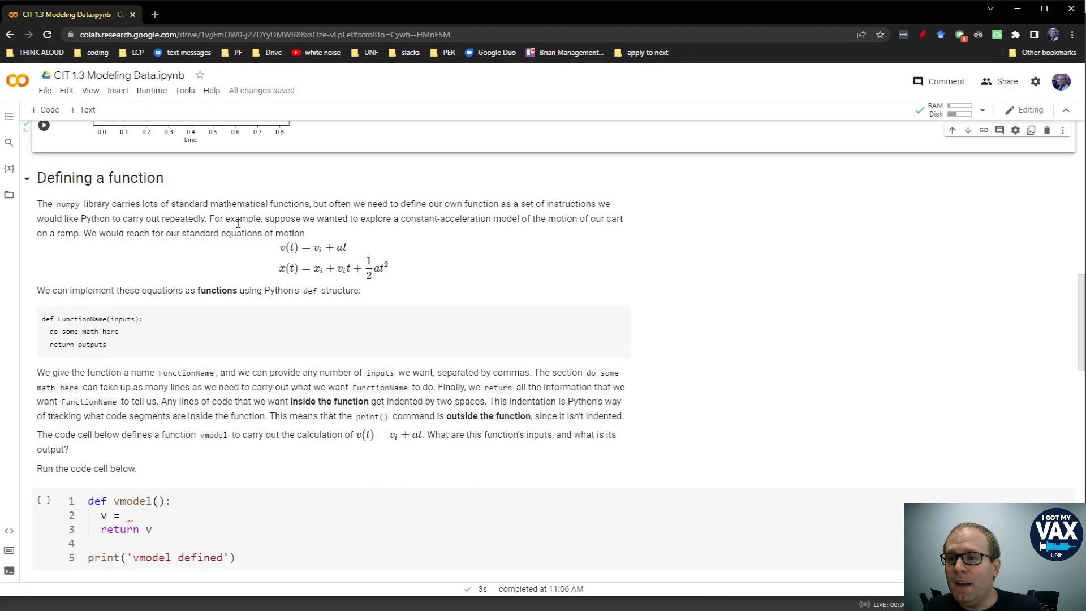
pyautogui.scroll(-3)
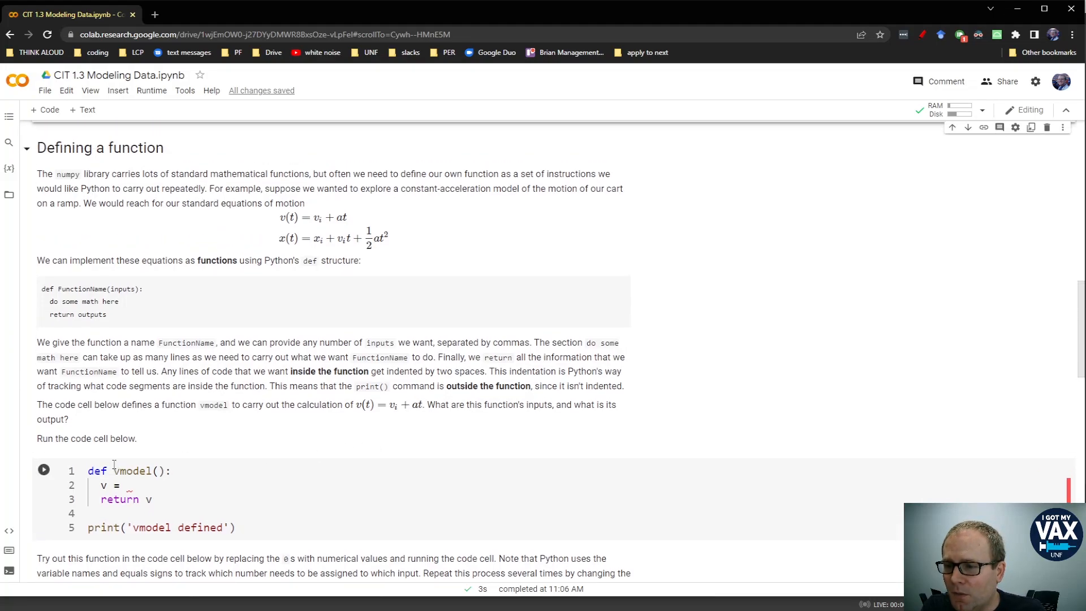
# Step: Make vmodel take the parameters vi, a, t
pyautogui.doubleClick(97, 471)
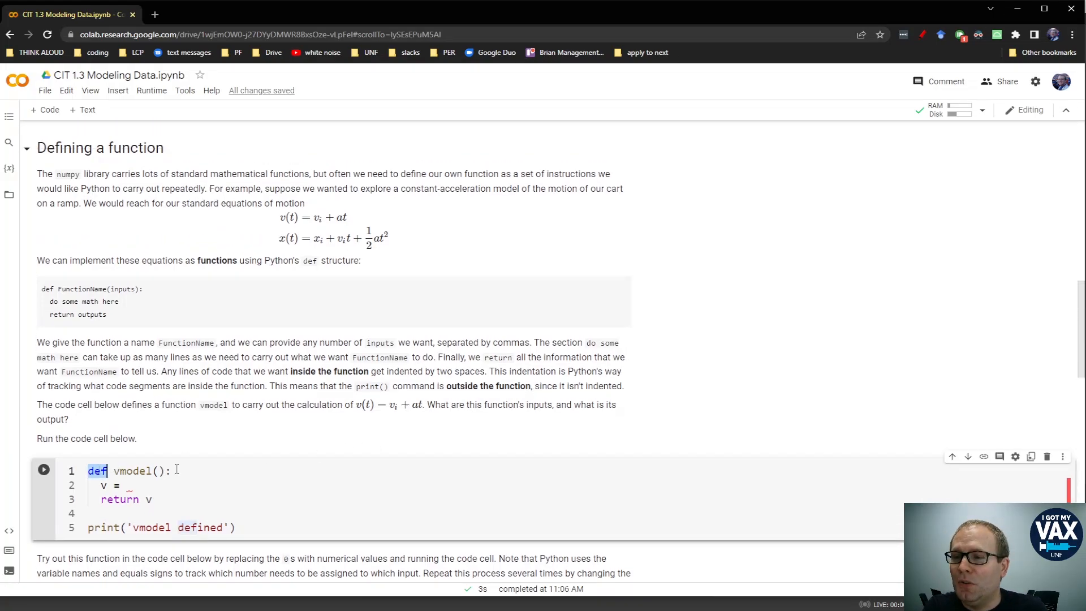
pyautogui.doubleClick(131, 471)
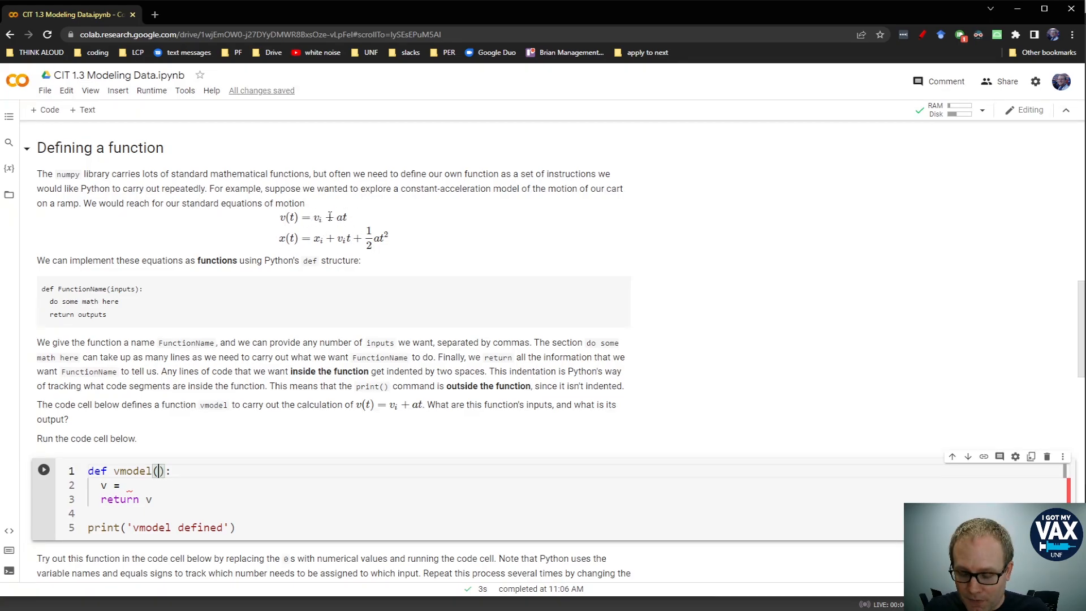
pyautogui.write('vi,')
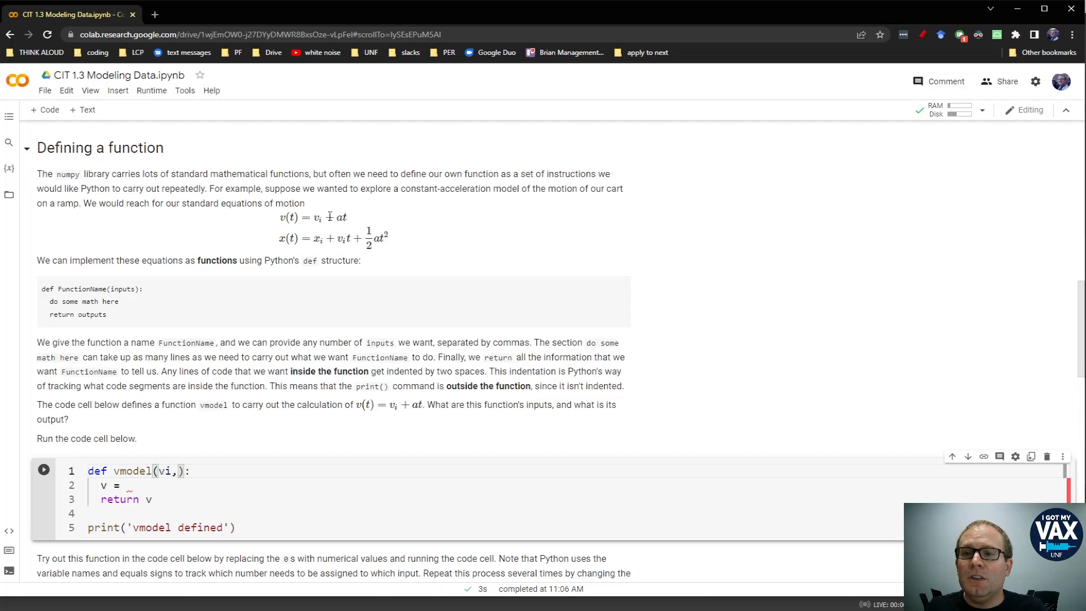
pyautogui.write('a,')
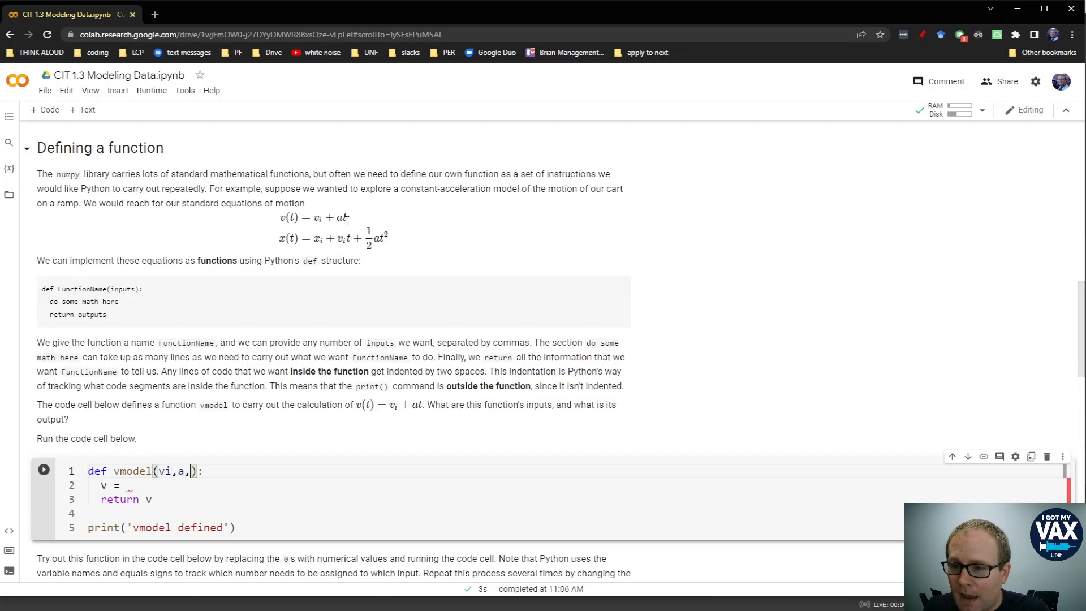
pyautogui.write('t')
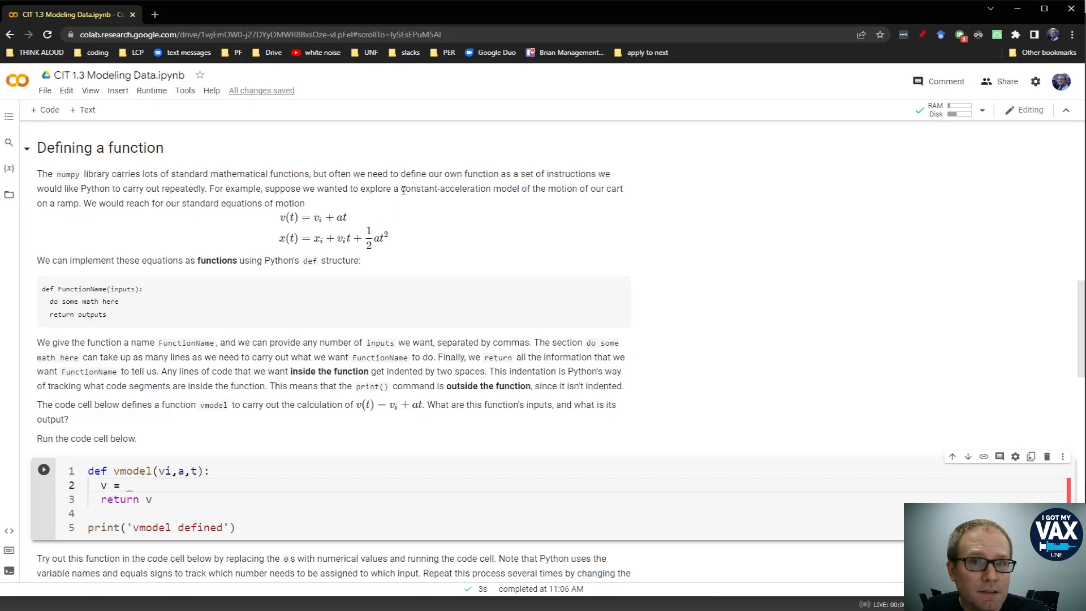
# Step: Write the function body so v = vi + a * t is computed before the return line
pyautogui.write('vi + a *')
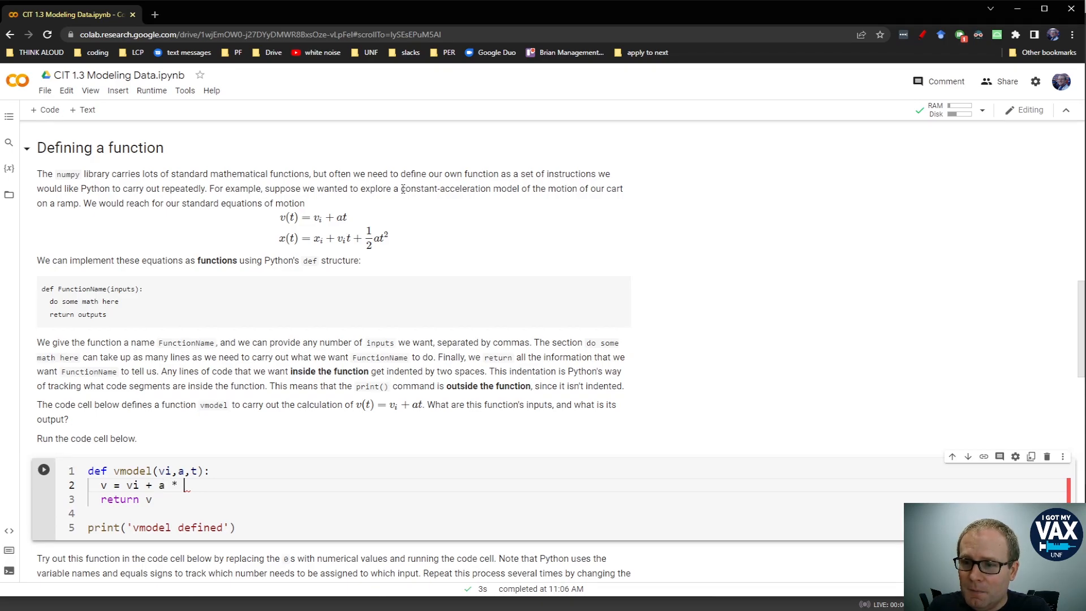
pyautogui.write('t')
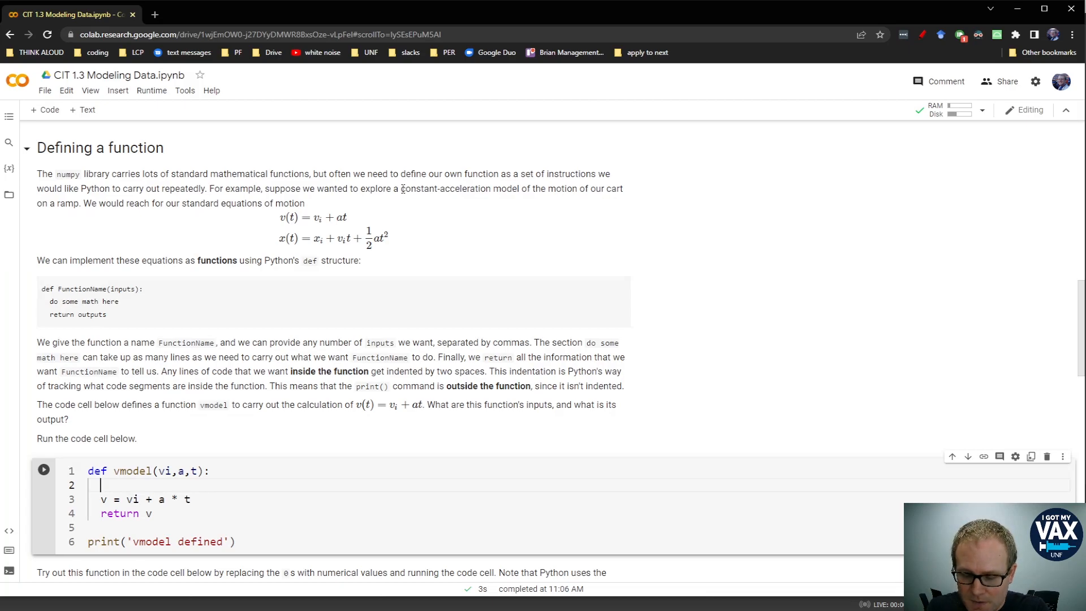
pyautogui.write('at = a')
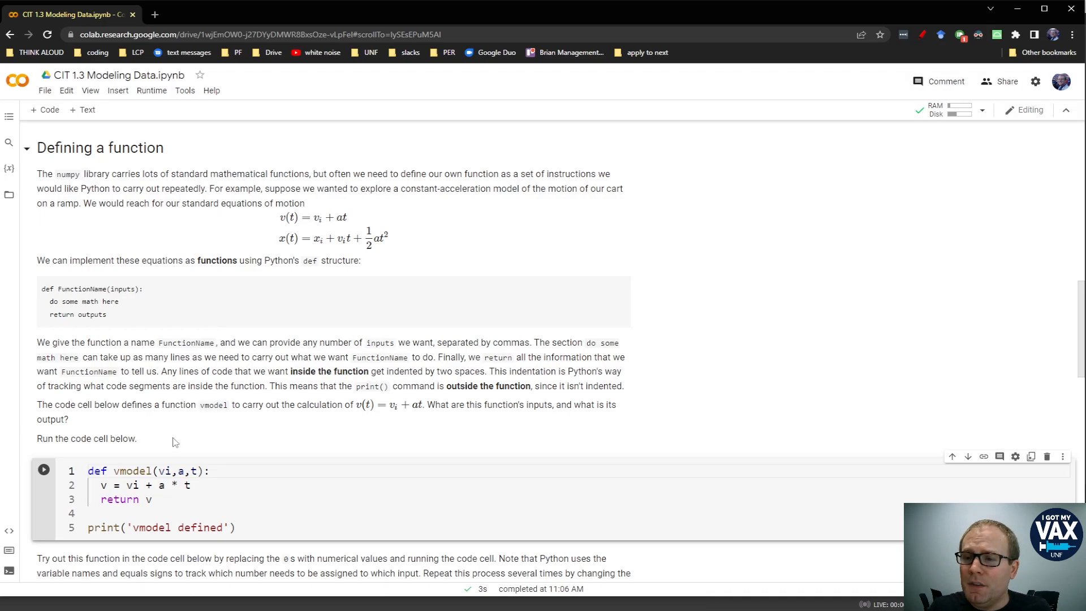
pyautogui.doubleClick(119, 500)
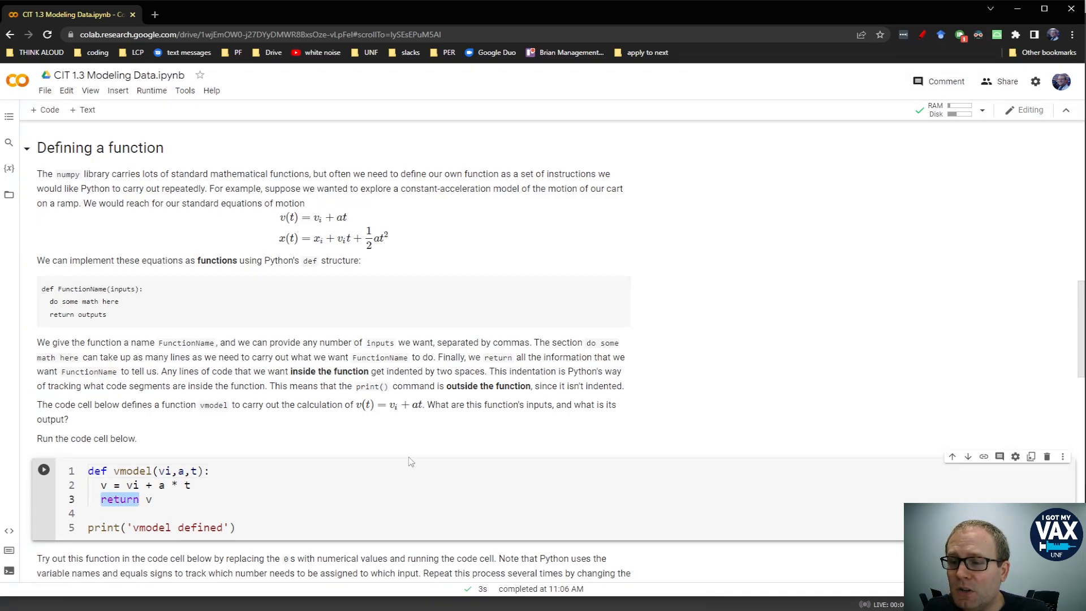
pyautogui.moveTo(415, 458)
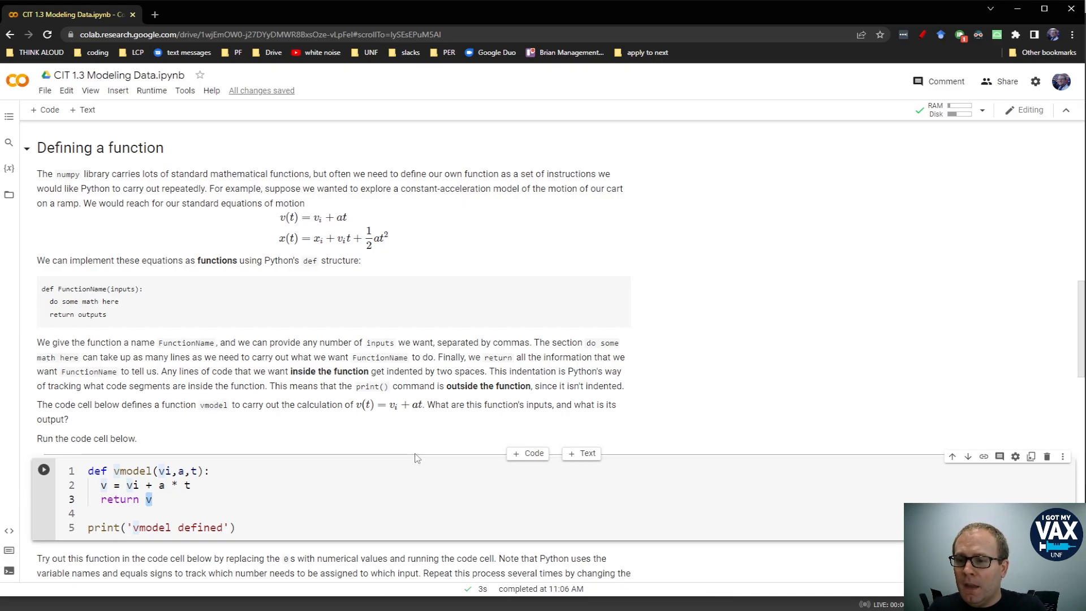
# Step: Run the vmodel definition cell, printing 'vmodel defined', and glance at the Runtime run options
pyautogui.click(43, 469)
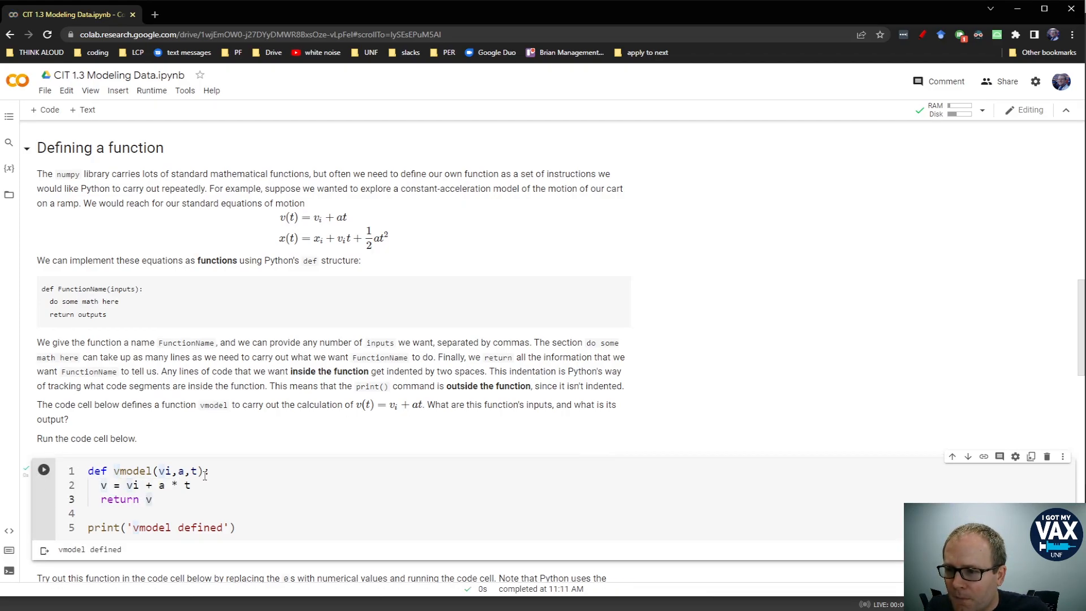
pyautogui.scroll(-3)
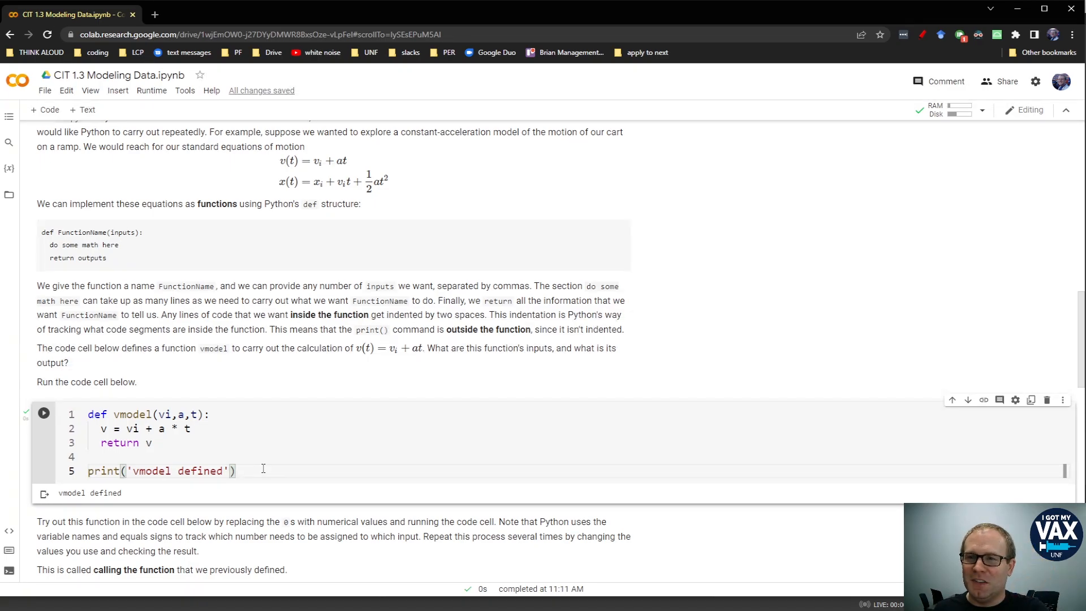
pyautogui.moveTo(151, 90)
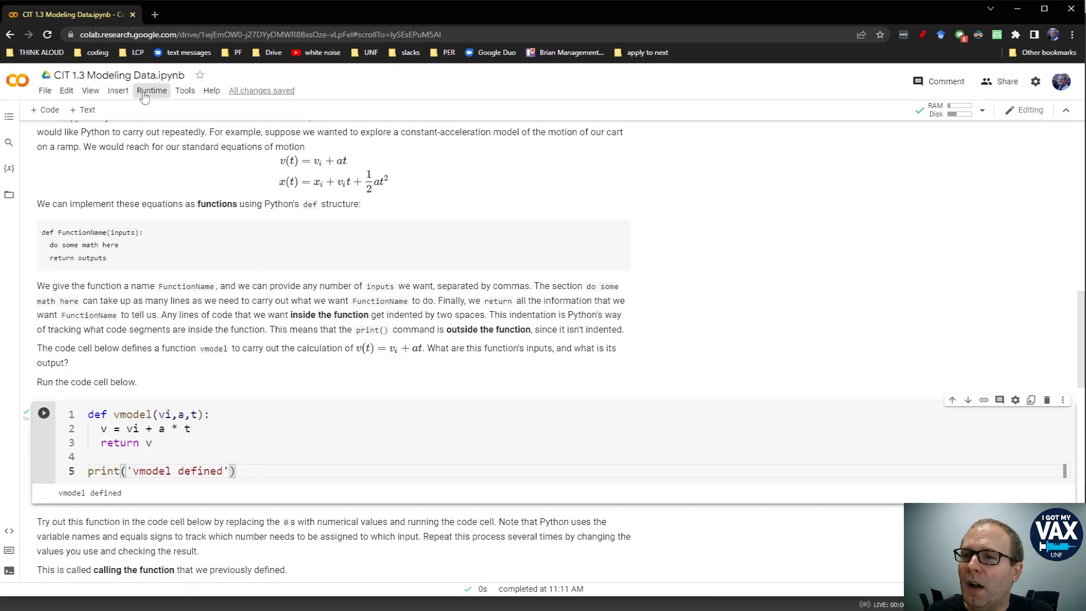
pyautogui.click(151, 90)
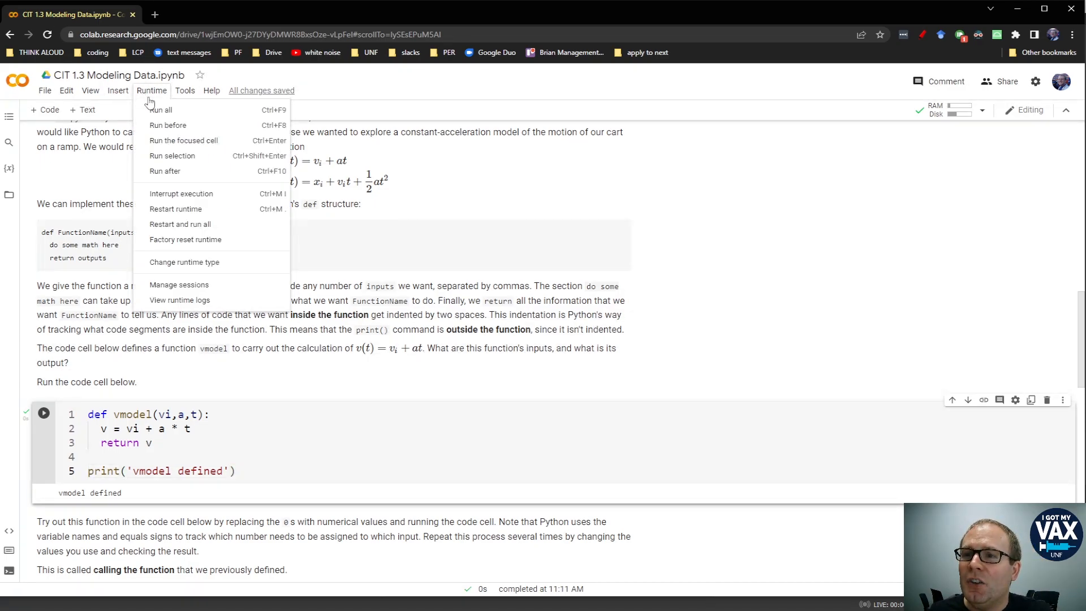
pyautogui.moveTo(160, 109)
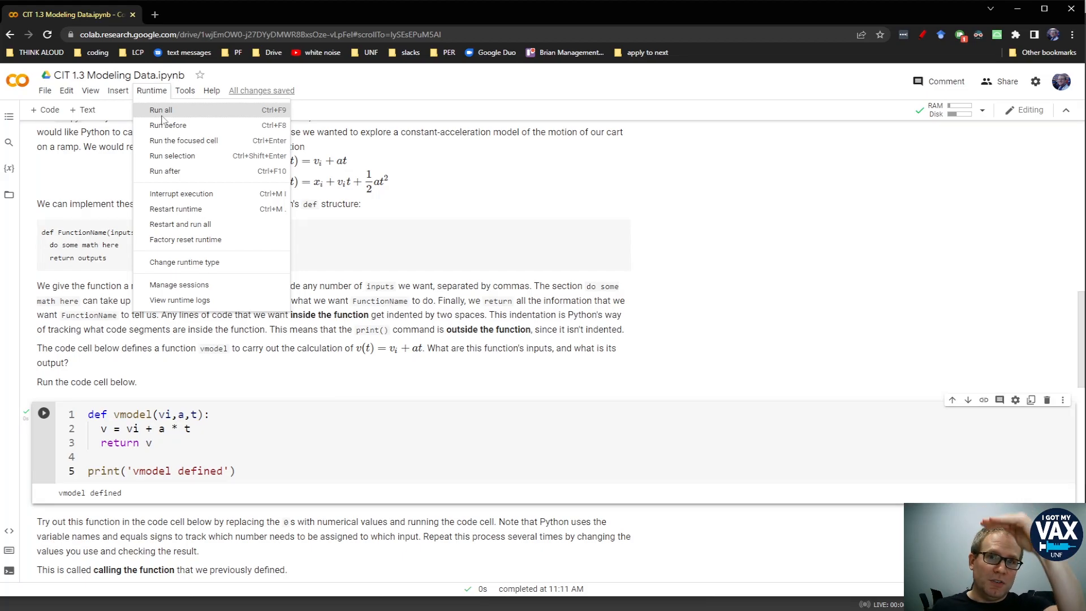
pyautogui.moveTo(167, 125)
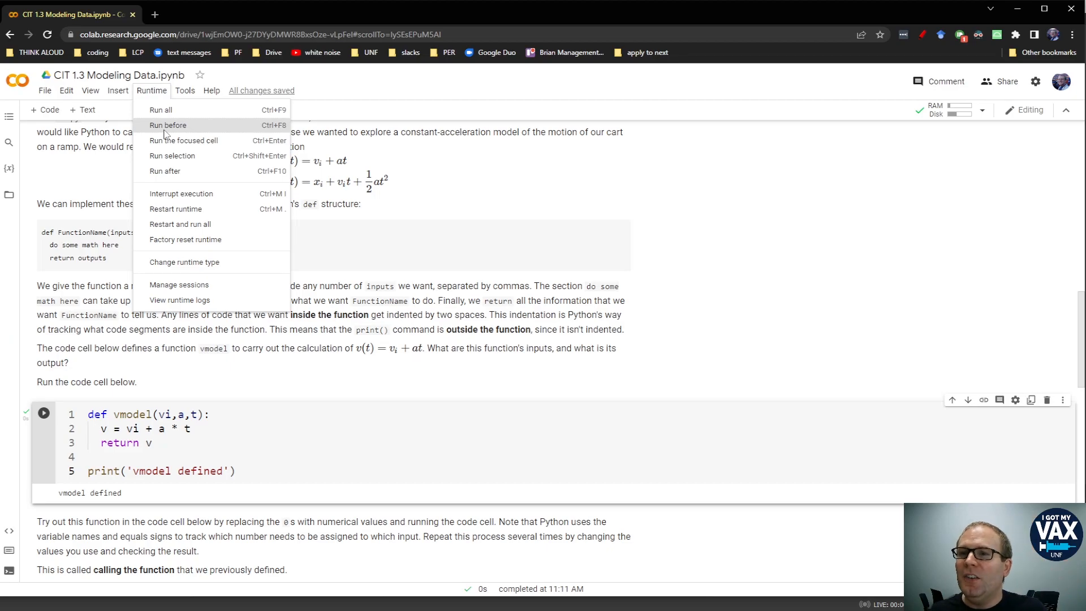
pyautogui.moveTo(174, 171)
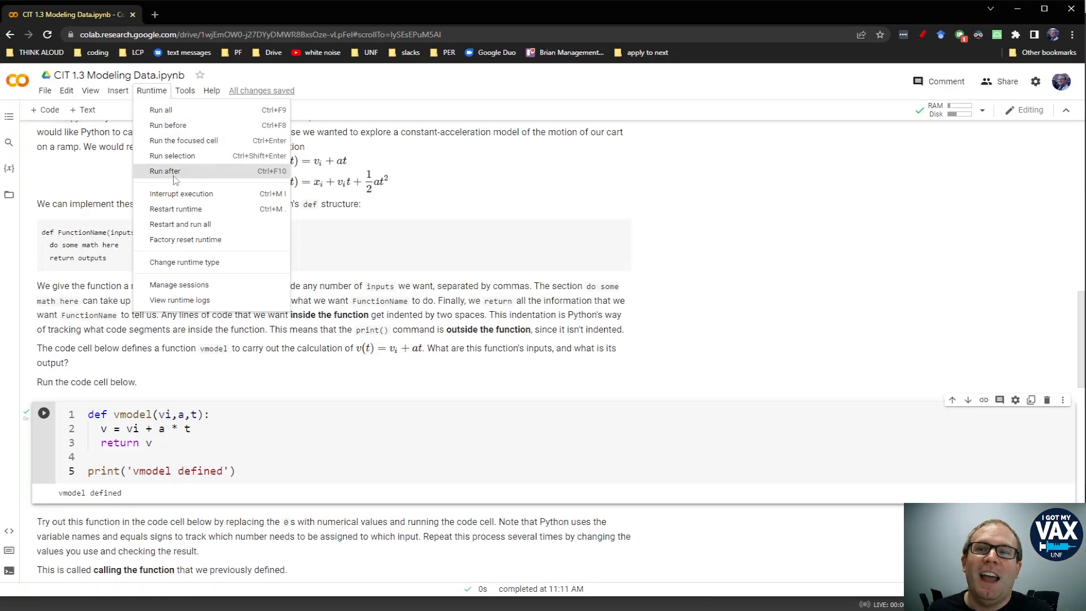
pyautogui.click(253, 442)
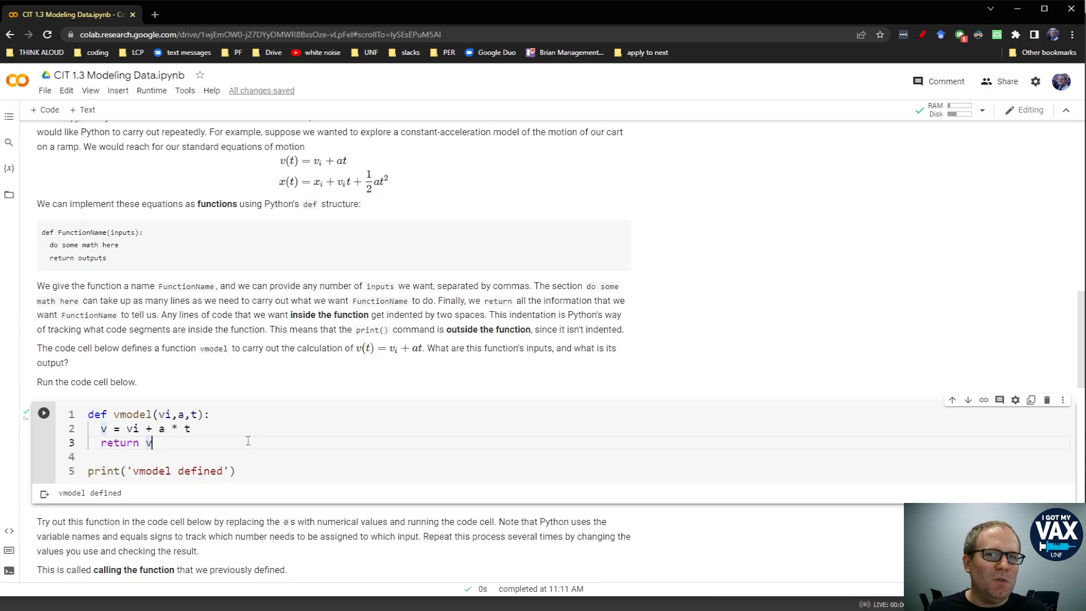
# Step: Call vmodel with all-zero inputs and run it, printing 0
pyautogui.scroll(-3)
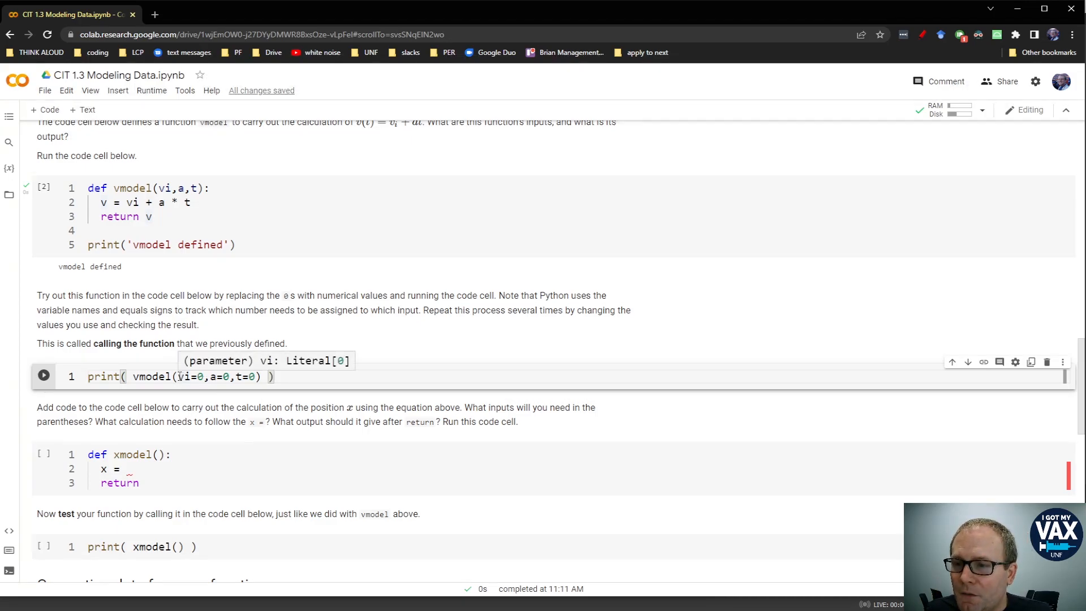
pyautogui.doubleClick(189, 376)
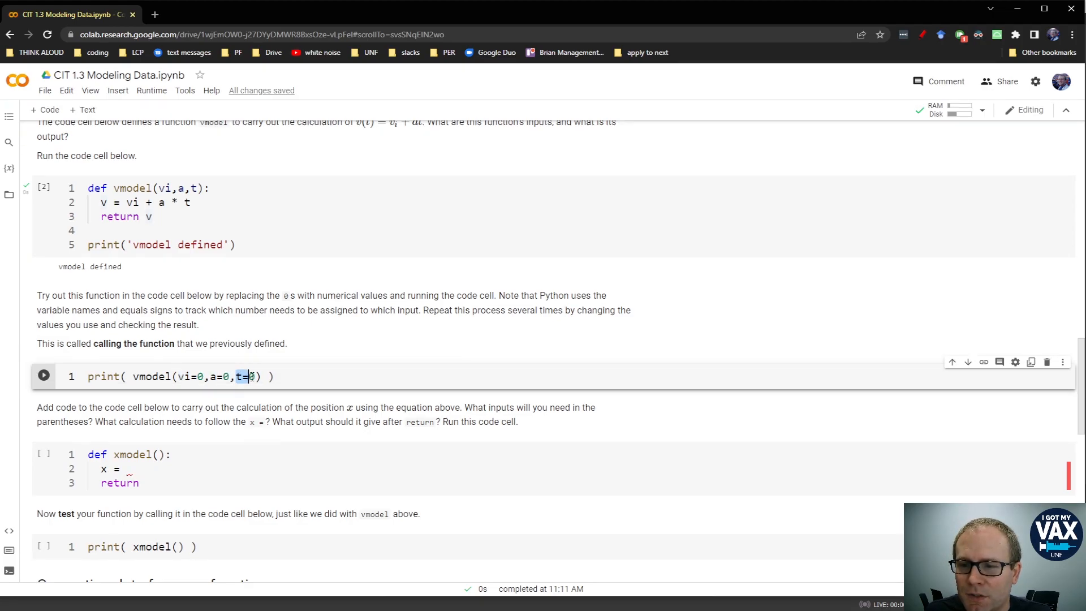
pyautogui.write('0')
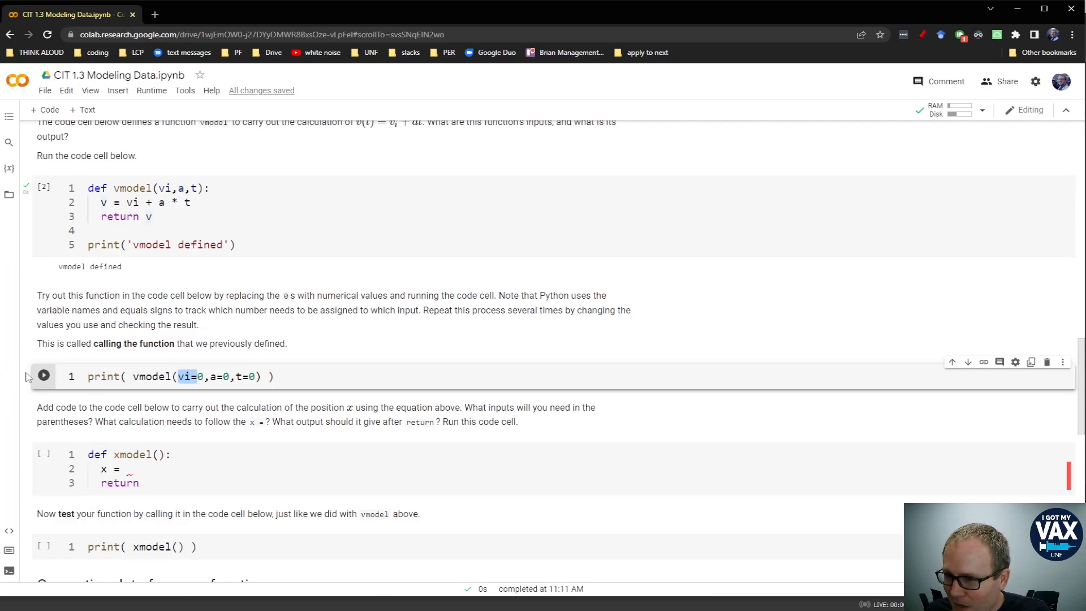
pyautogui.moveTo(43, 376)
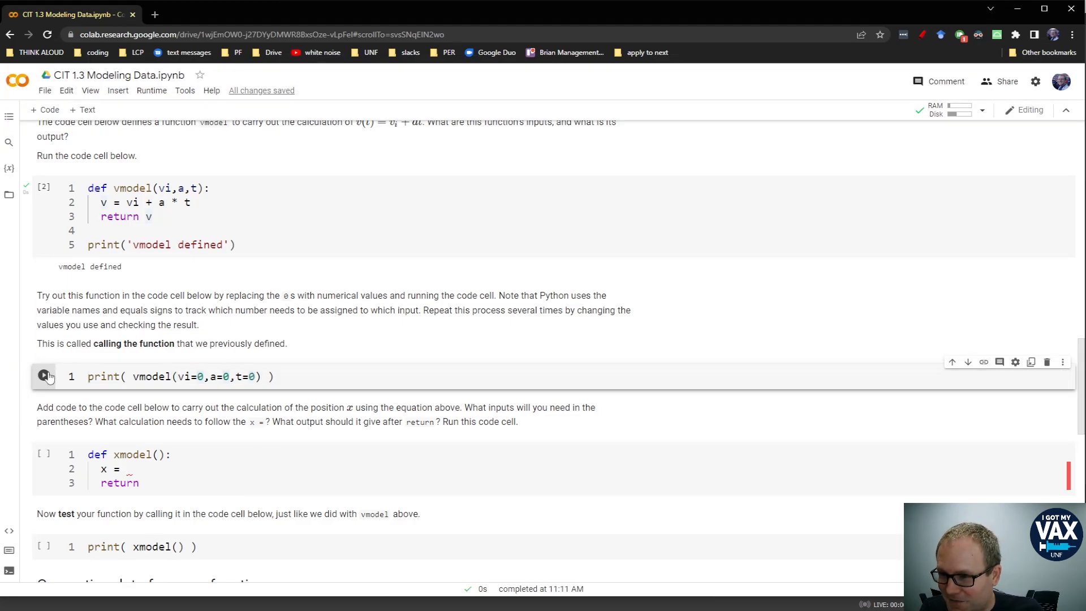
pyautogui.click(43, 376)
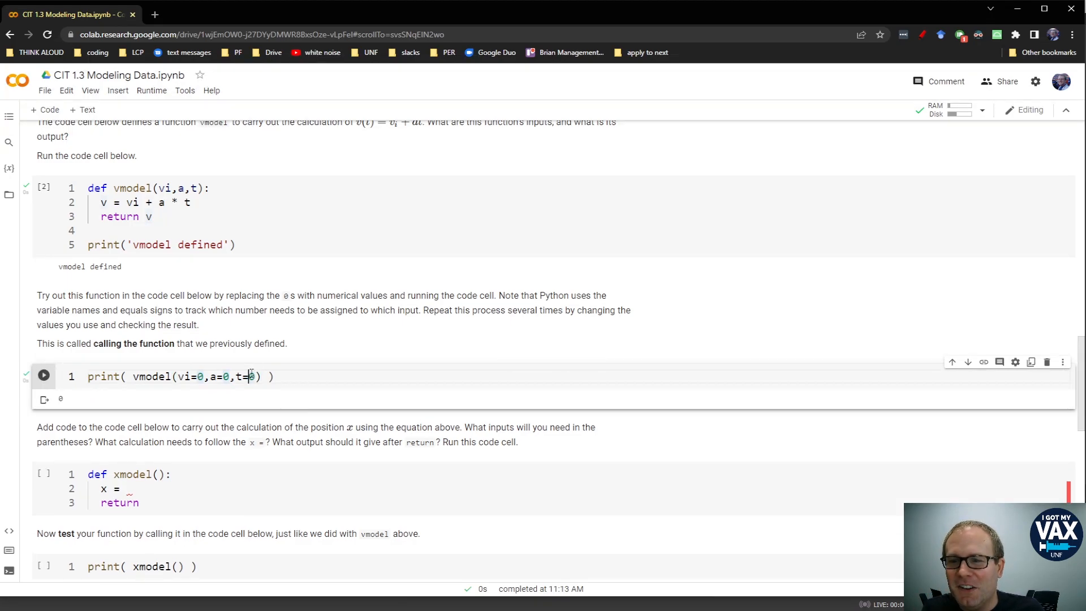
# Step: Rerun with a=1, t=10 giving 10, then vi=0.178 giving 10.178
pyautogui.write('1')
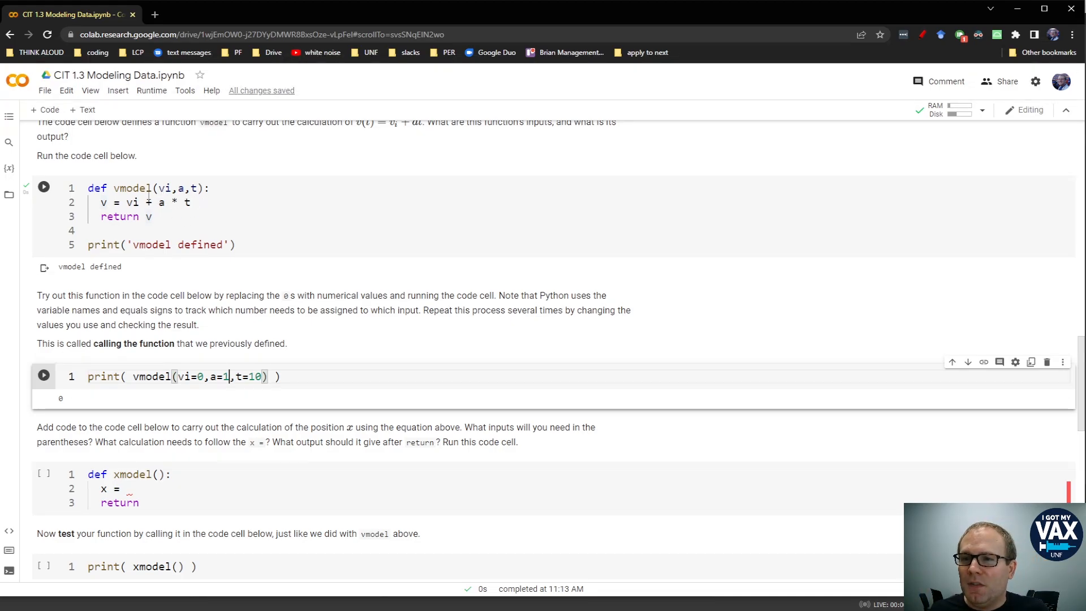
pyautogui.click(43, 186)
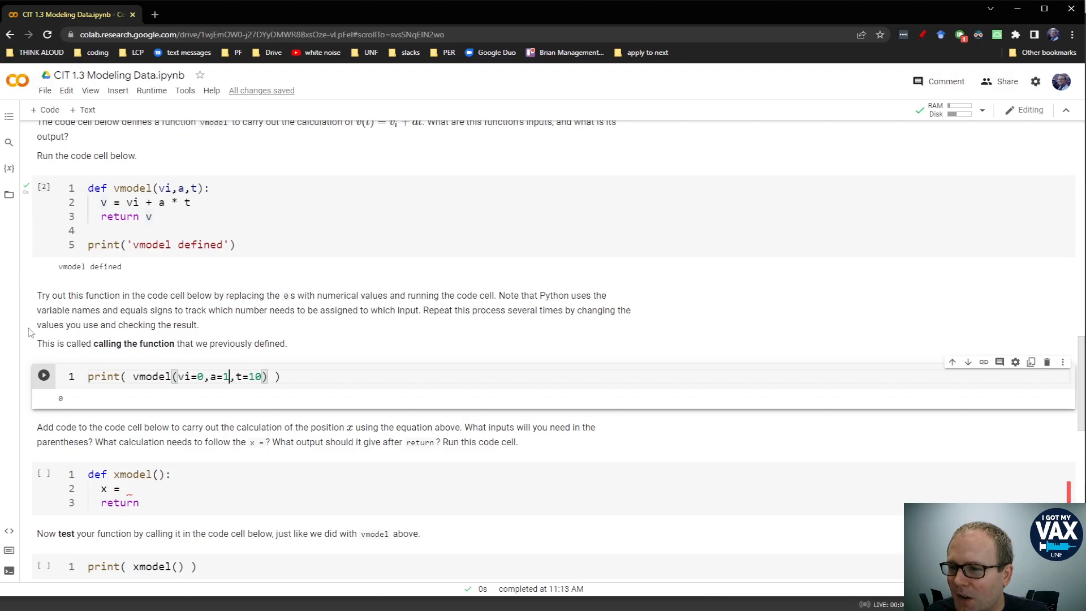
pyautogui.click(43, 376)
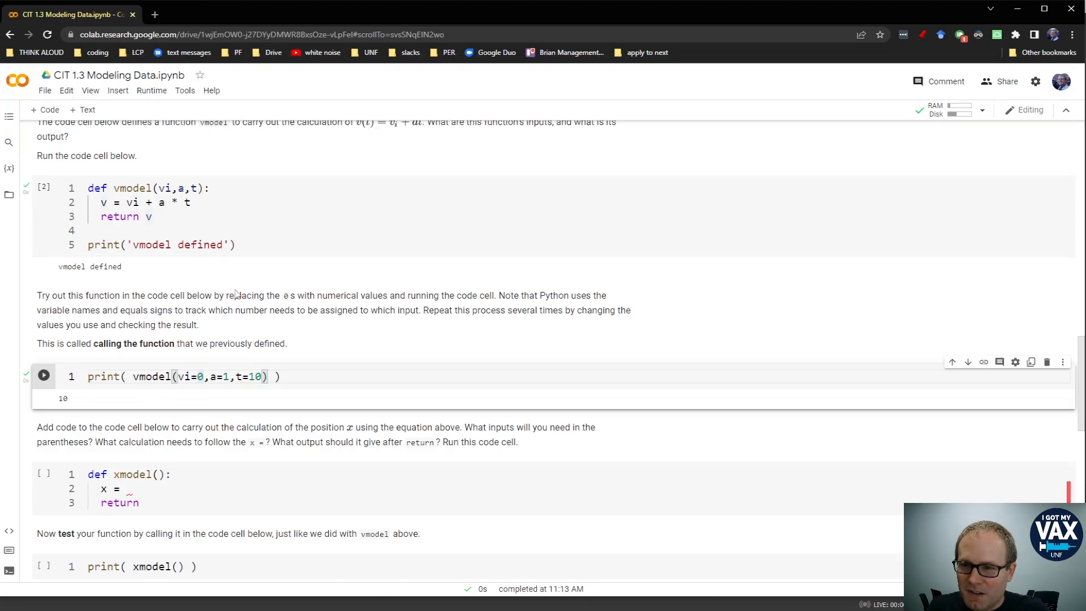
pyautogui.write('.')
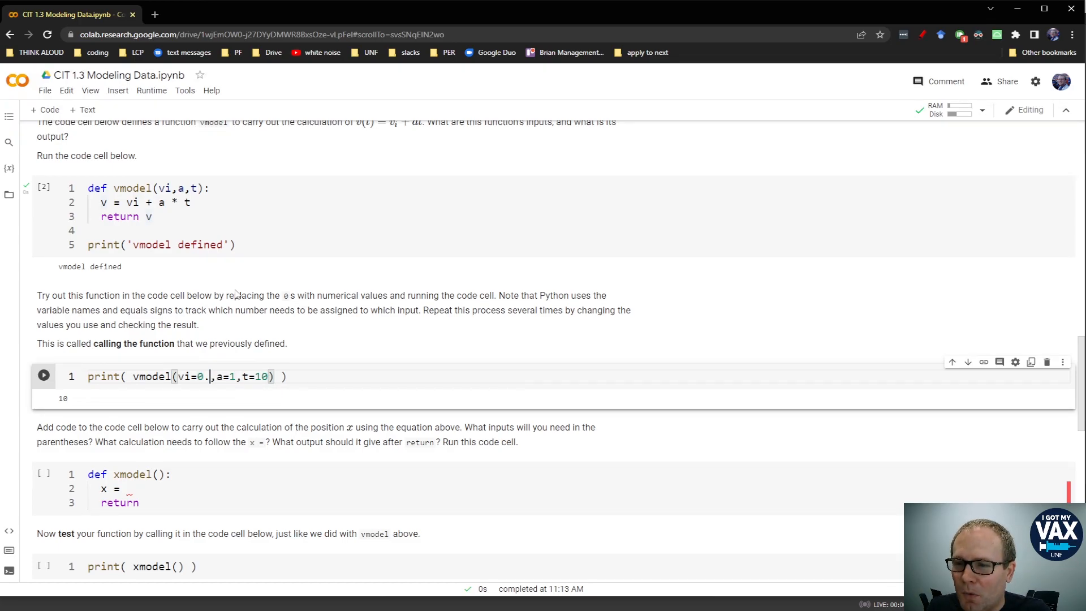
pyautogui.write('178')
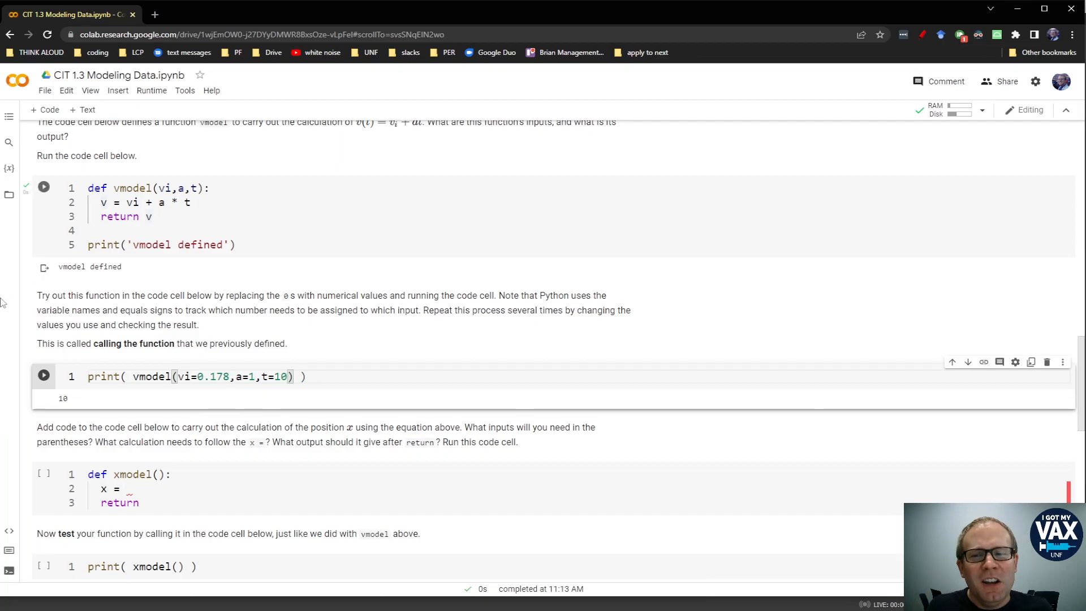
pyautogui.click(43, 376)
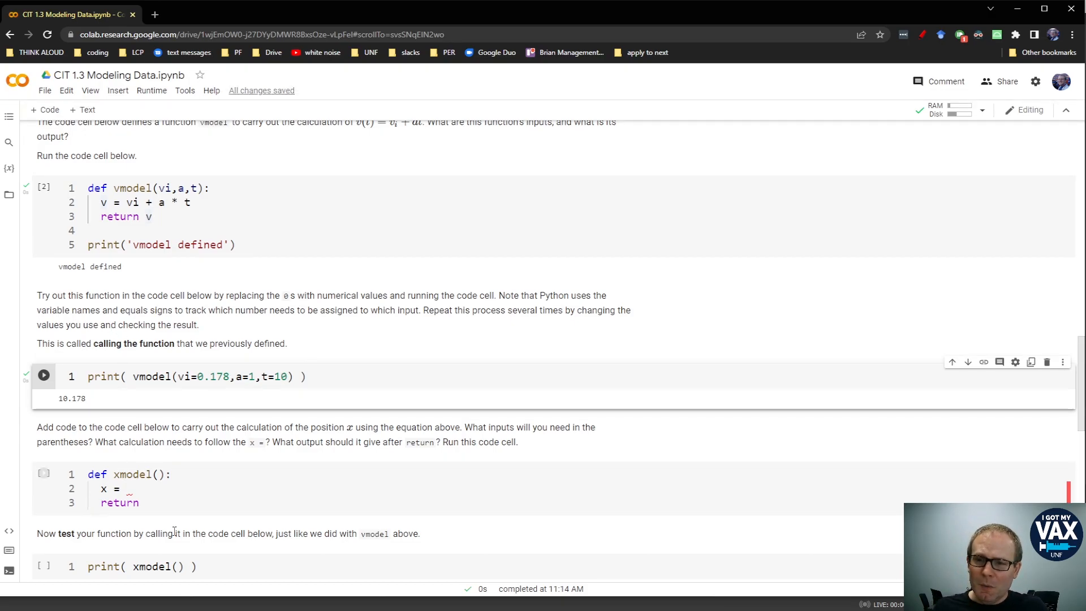
pyautogui.scroll(-3)
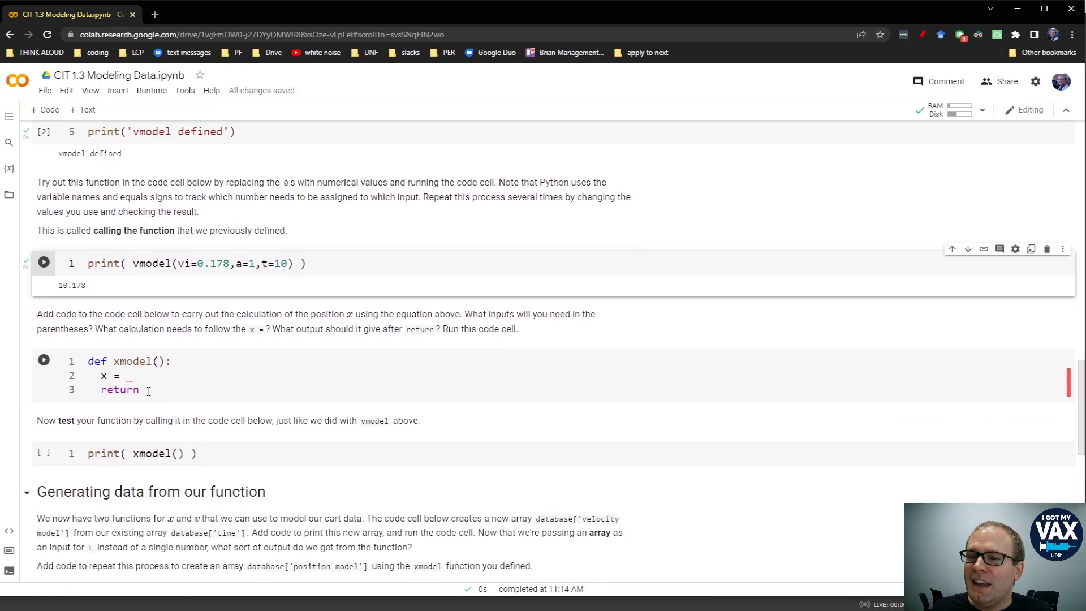
pyautogui.click(127, 376)
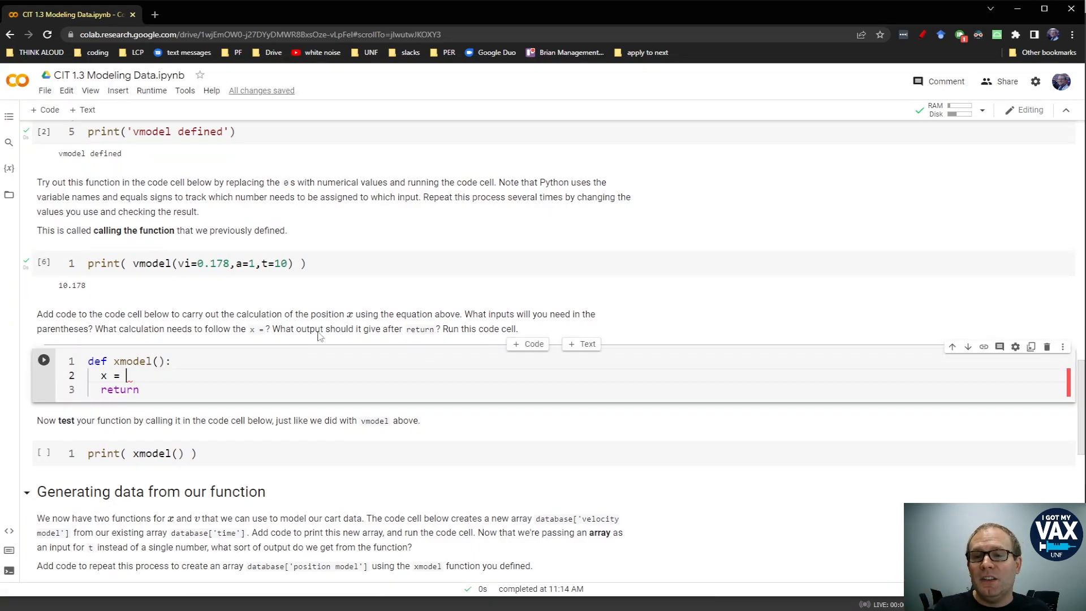
pyautogui.moveTo(348, 347)
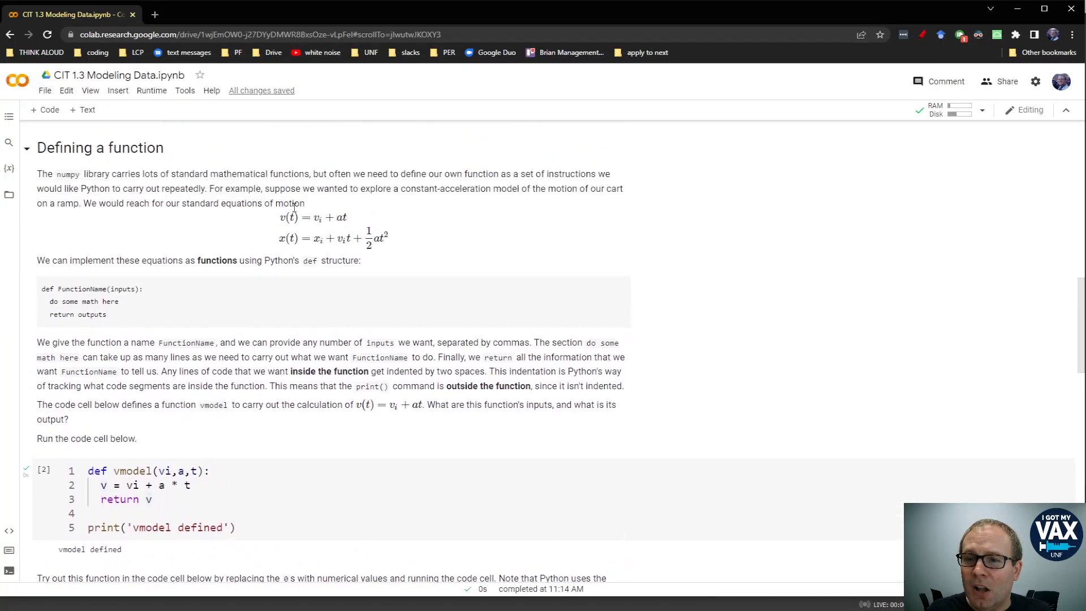
pyautogui.moveTo(464, 275)
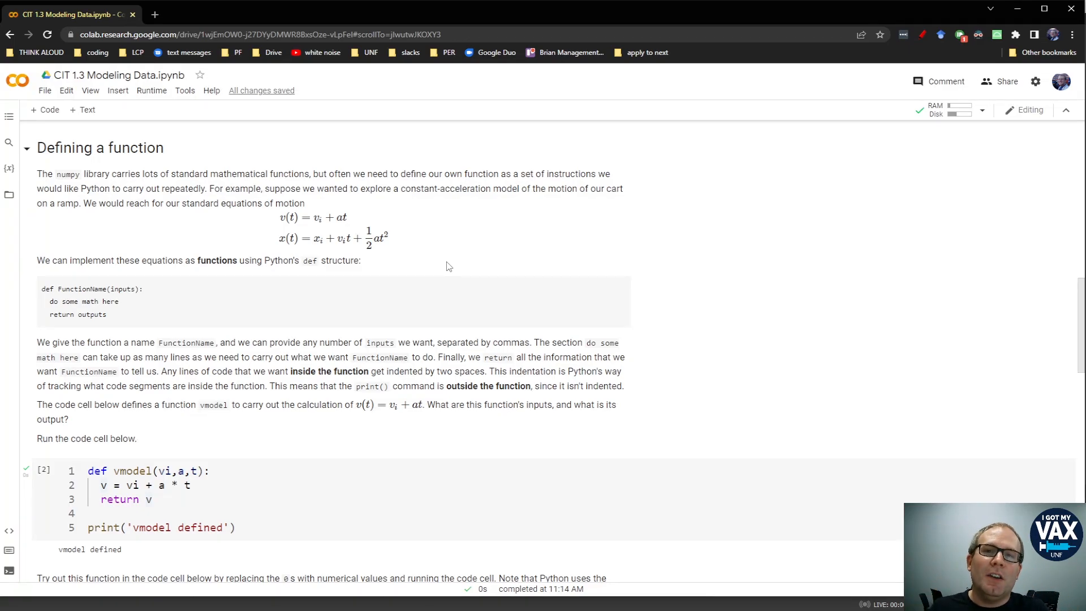
pyautogui.scroll(-3)
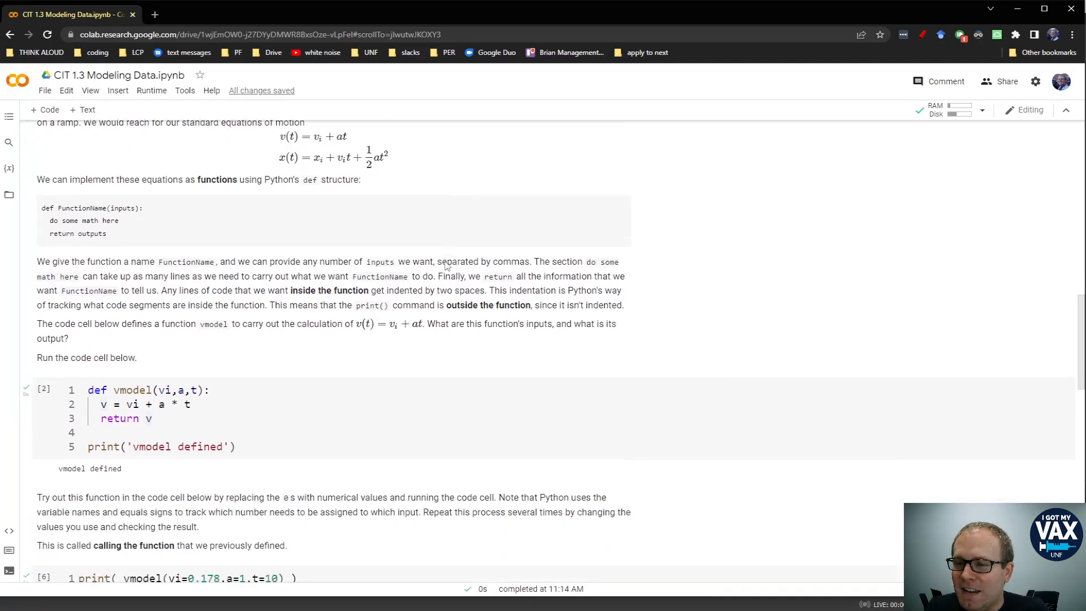
pyautogui.scroll(-3)
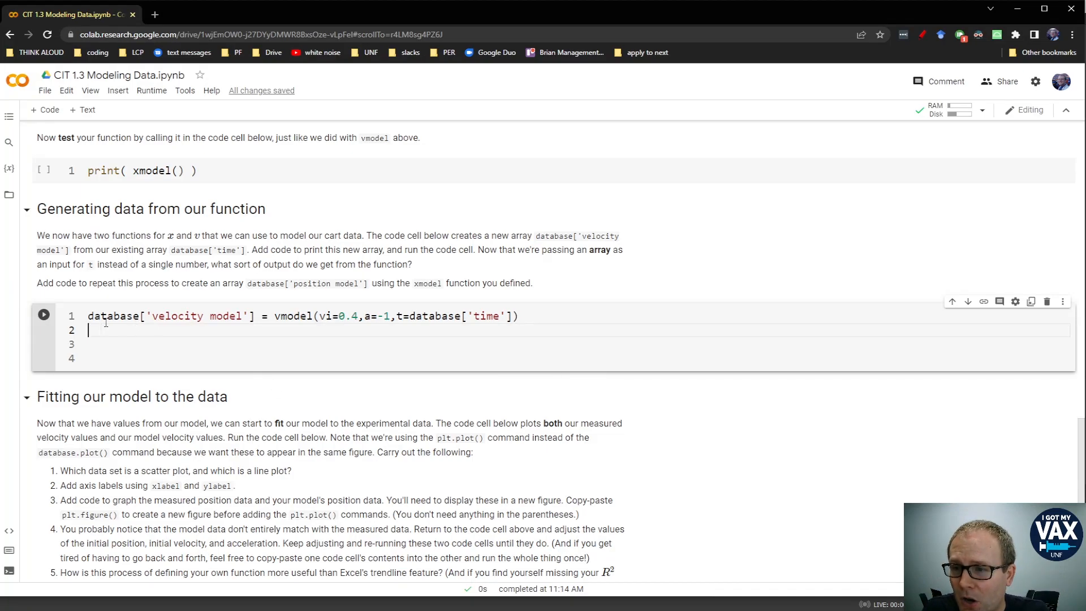
pyautogui.doubleClick(112, 315)
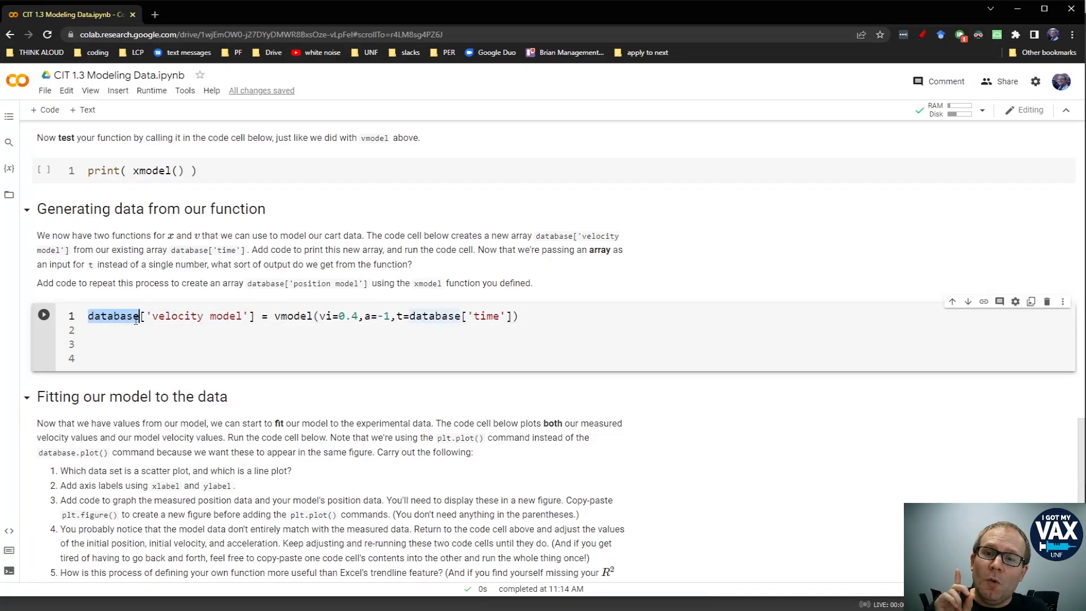
pyautogui.doubleClick(175, 316)
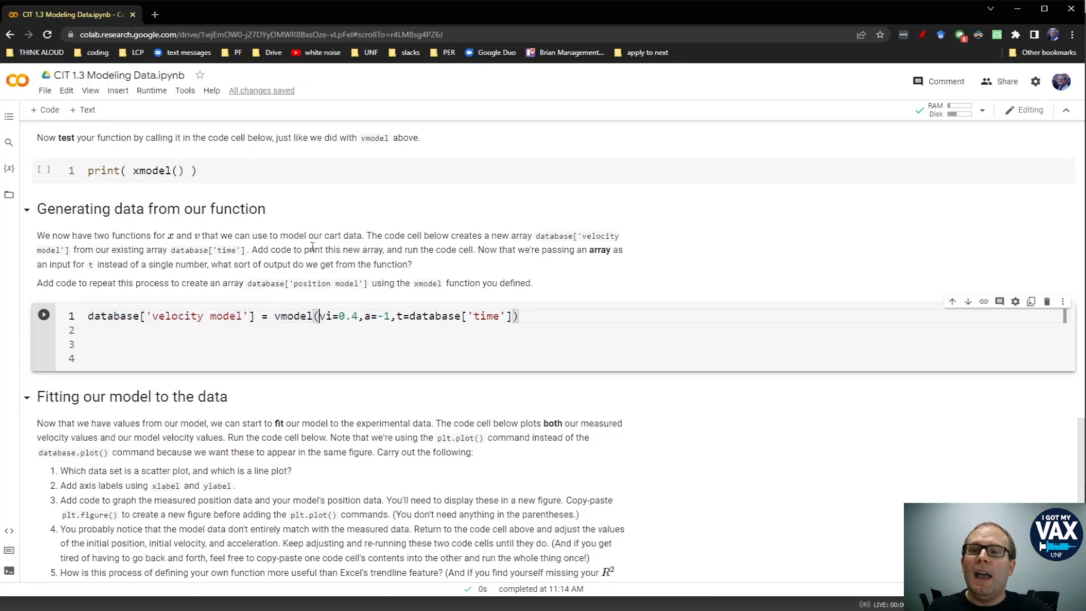
pyautogui.moveTo(318, 316); pyautogui.dragTo(357, 316)
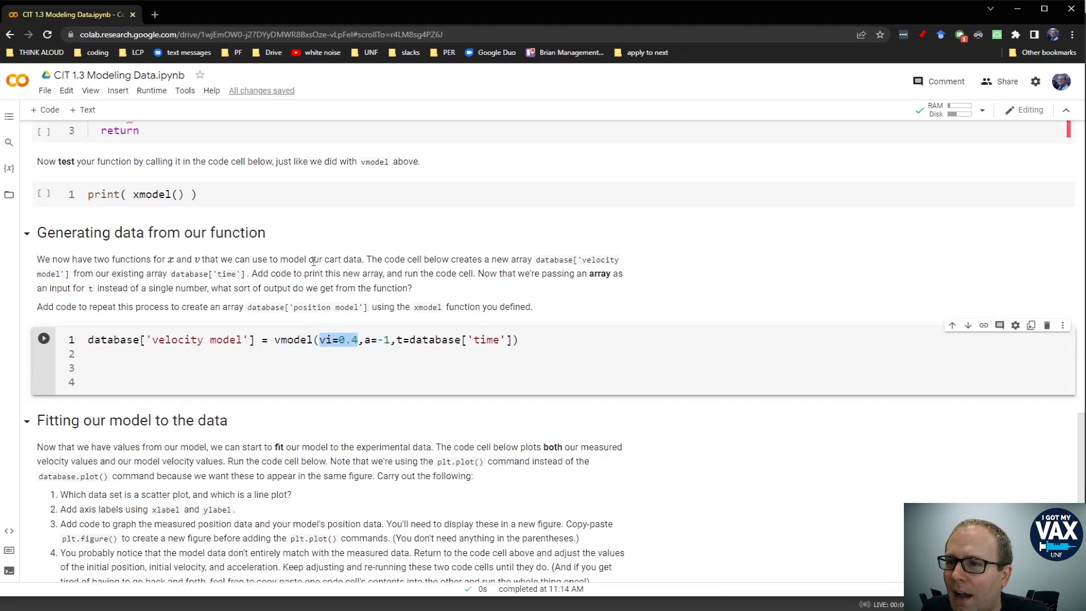
pyautogui.scroll(-3)
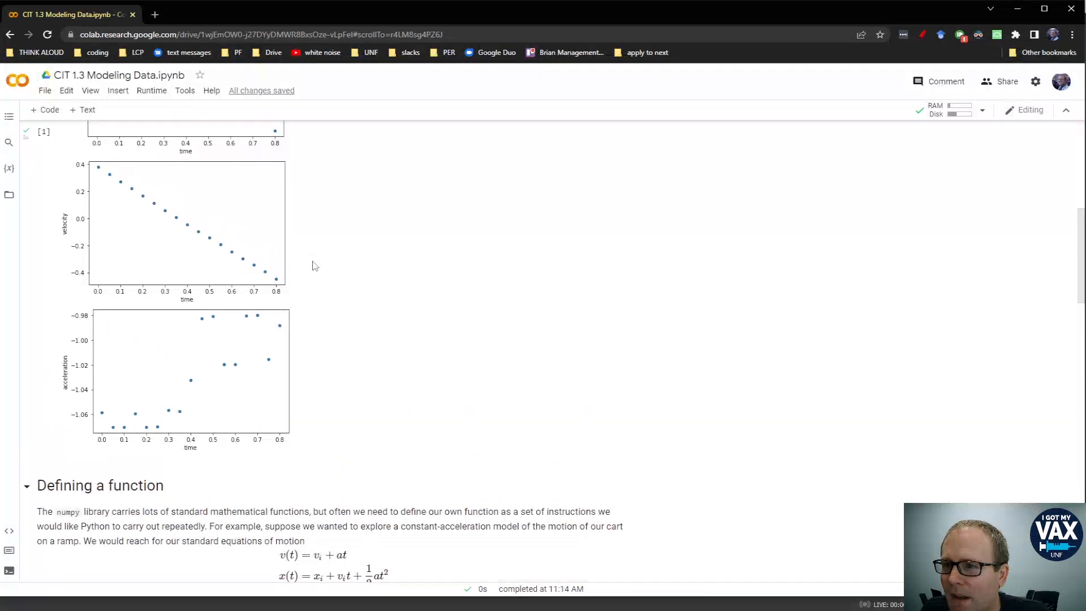
pyautogui.scroll(-3)
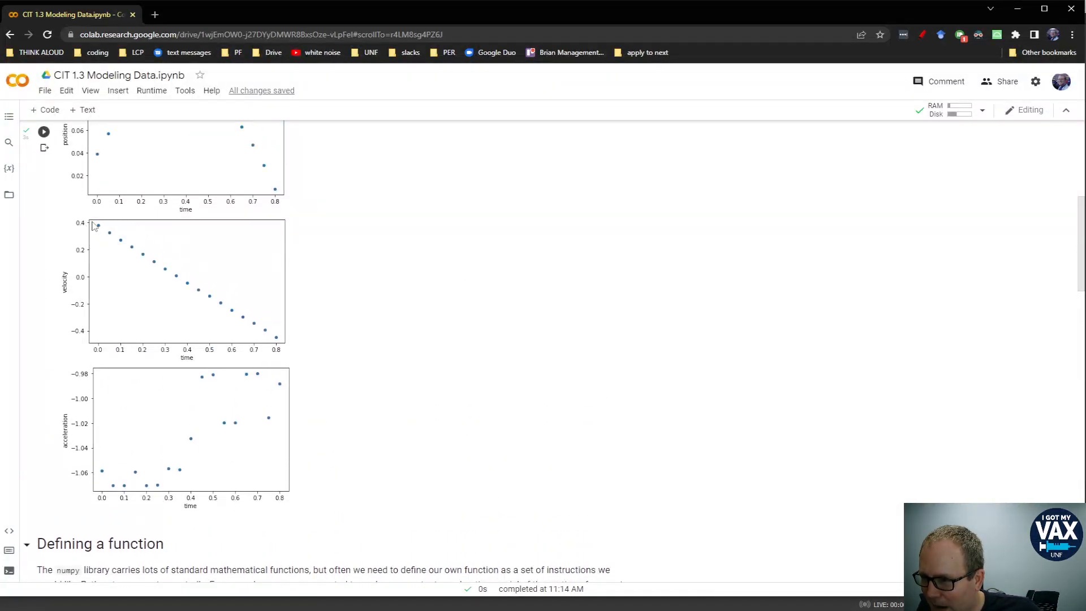
pyautogui.scroll(-3)
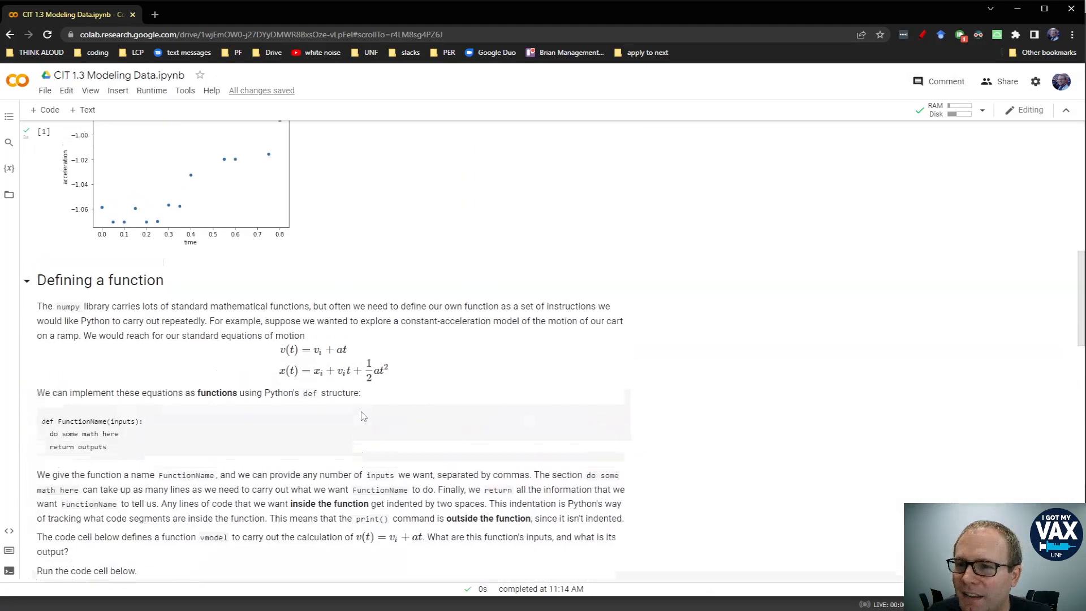
pyautogui.scroll(3)
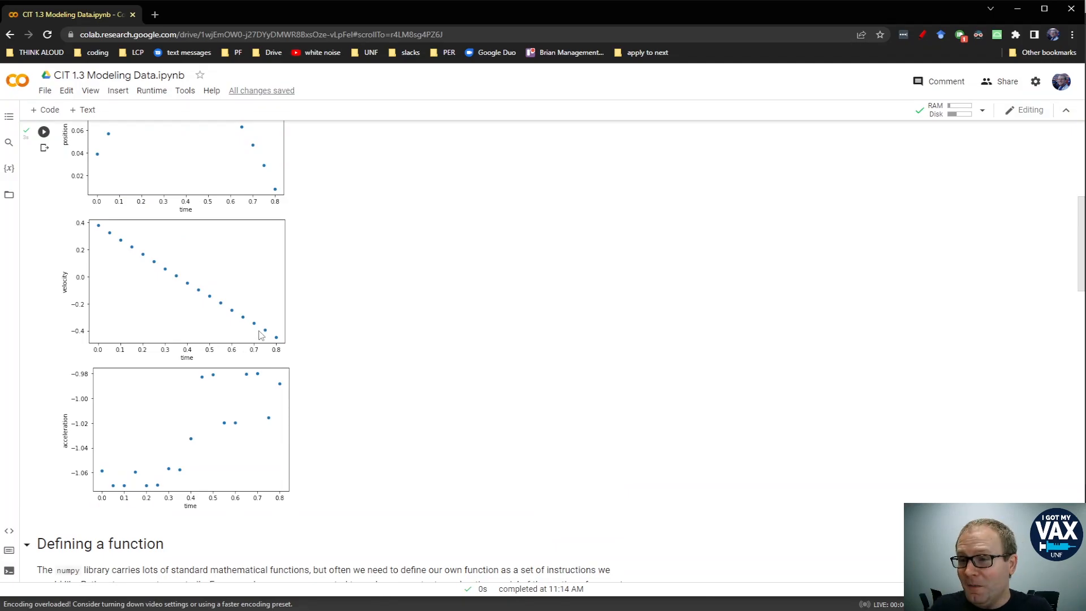
pyautogui.scroll(-3)
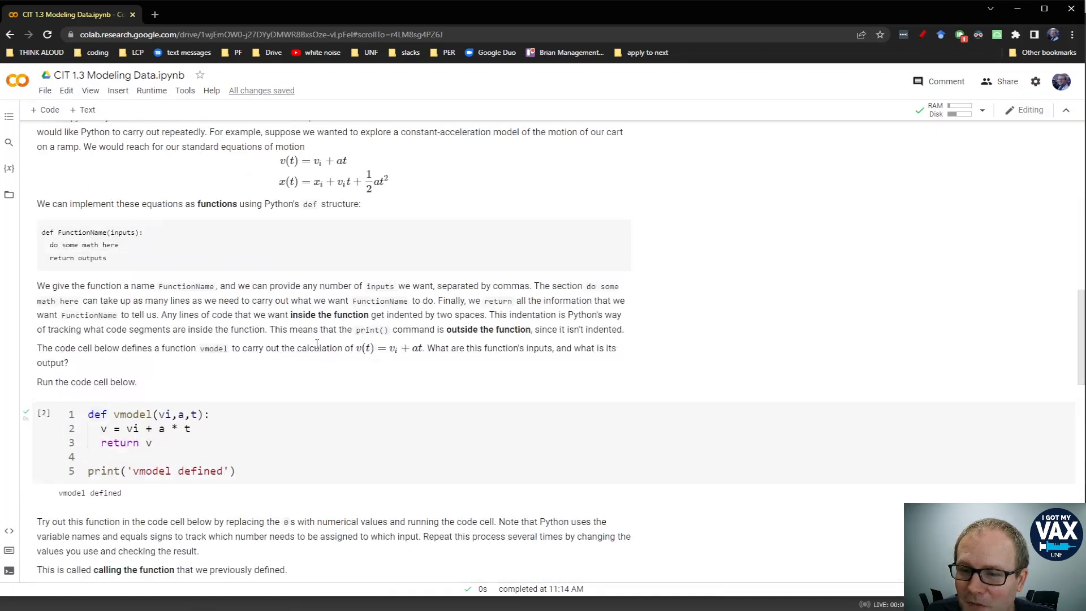
pyautogui.scroll(-3)
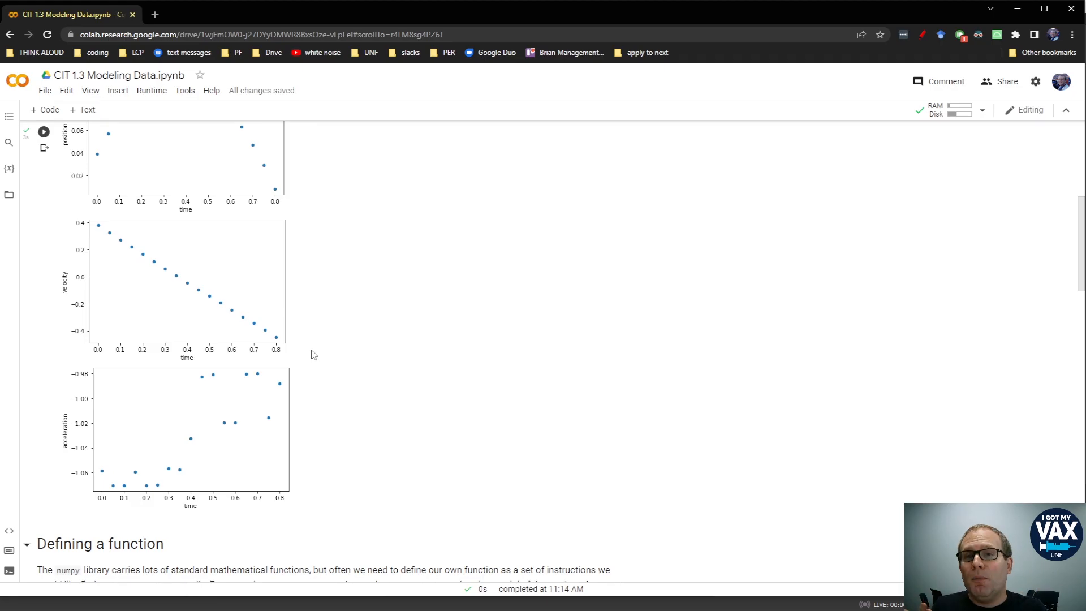
pyautogui.scroll(-3)
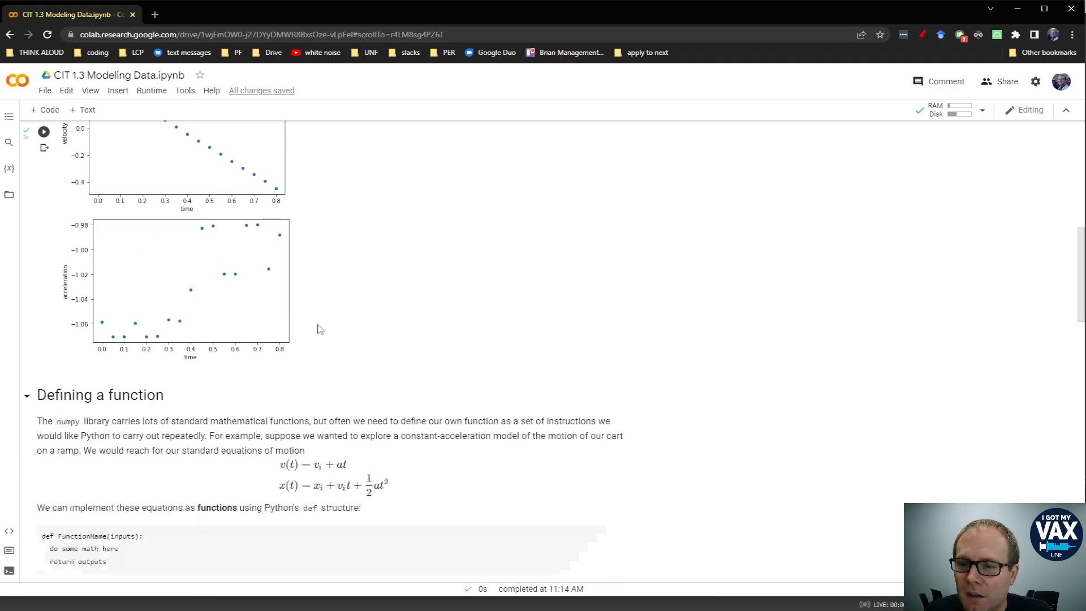
pyautogui.scroll(-3)
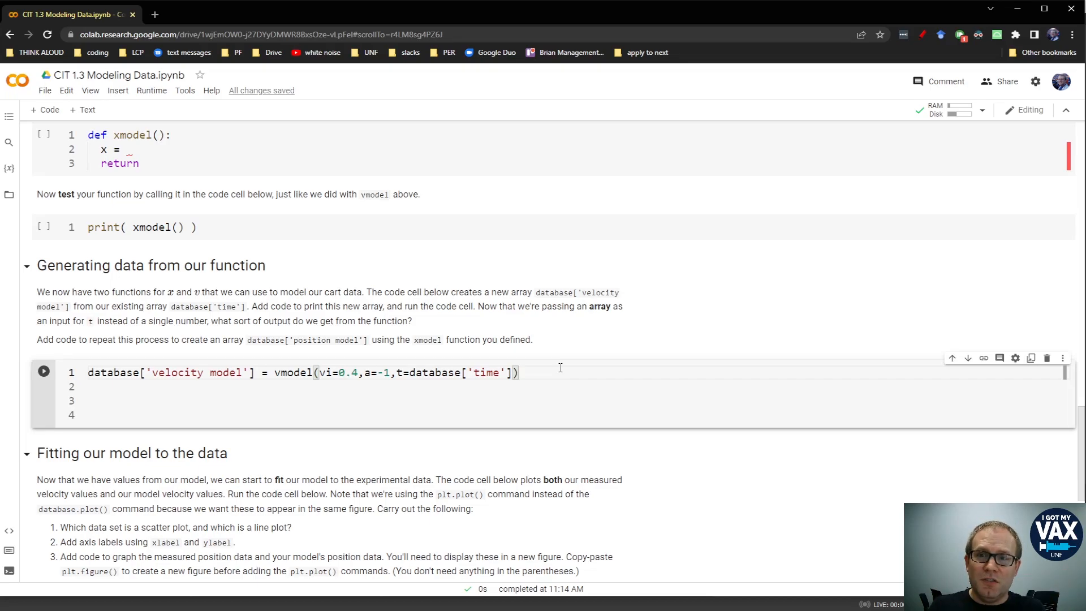
# Step: Add print(database['velocity model']) on line 4 and run it, listing values from 0.4 to -0.4
pyautogui.doubleClick(292, 372)
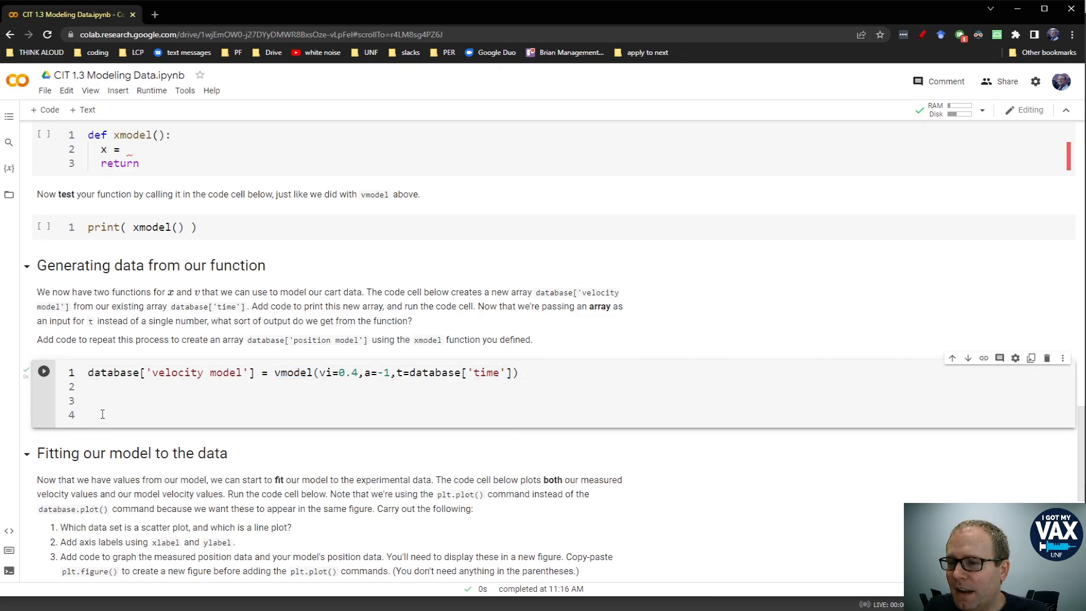
pyautogui.write('print()')
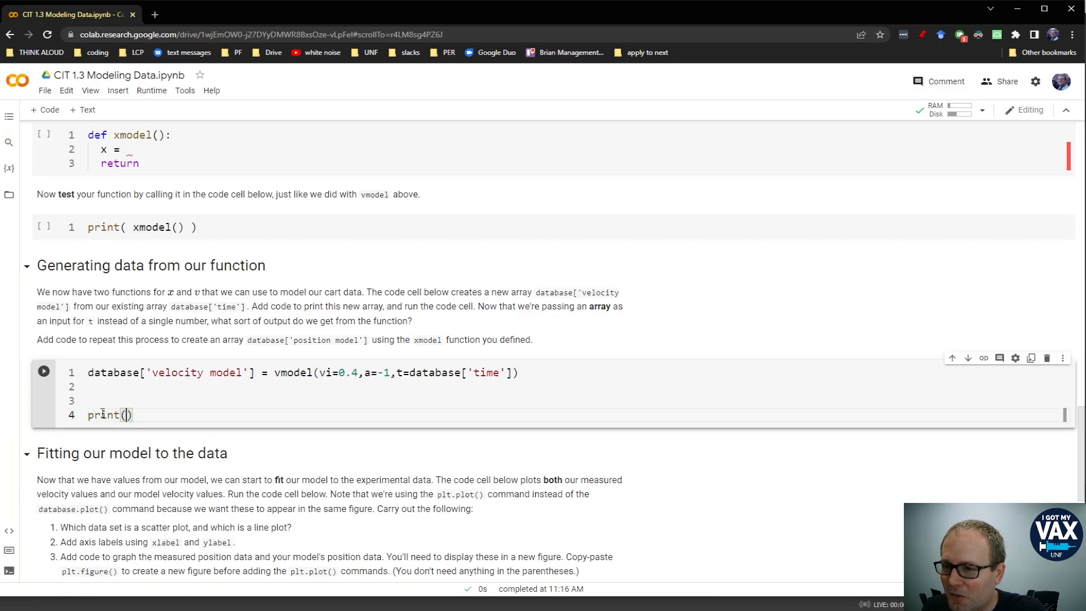
pyautogui.write('database[')
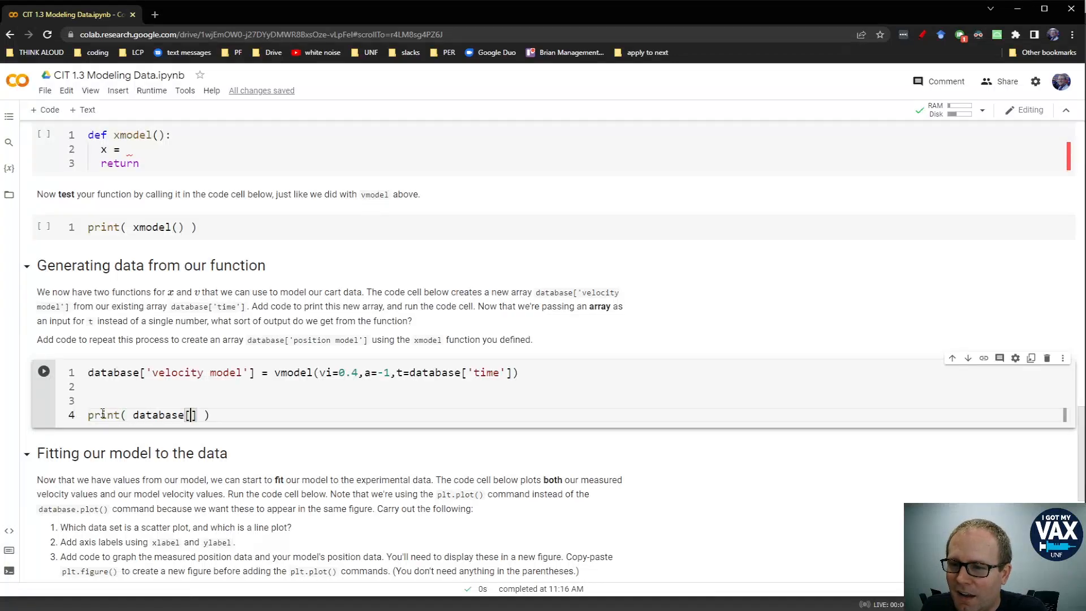
pyautogui.write("'velo'")
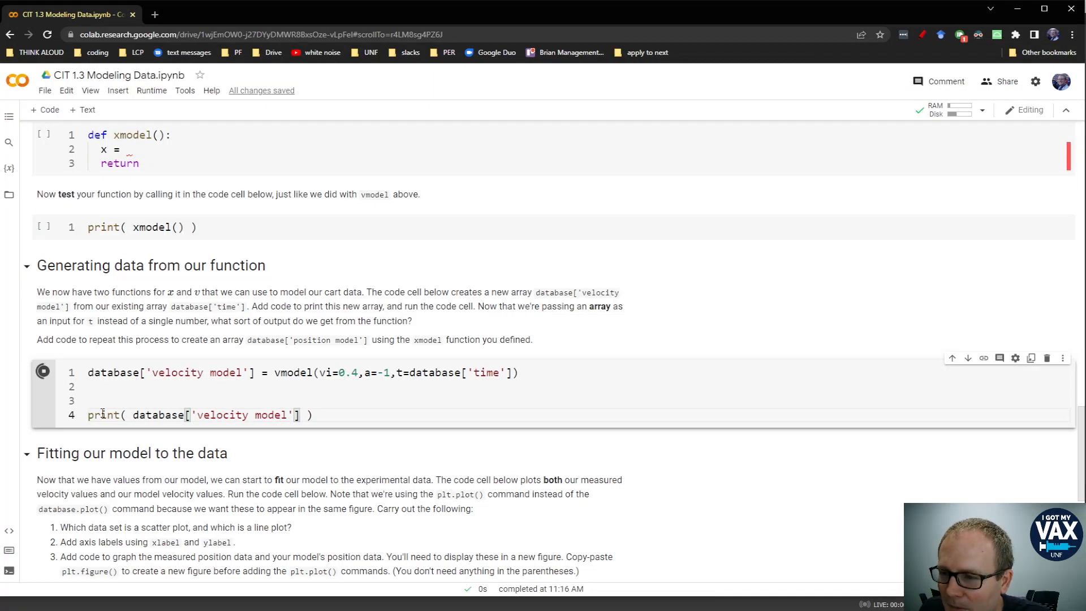
pyautogui.click(42, 372)
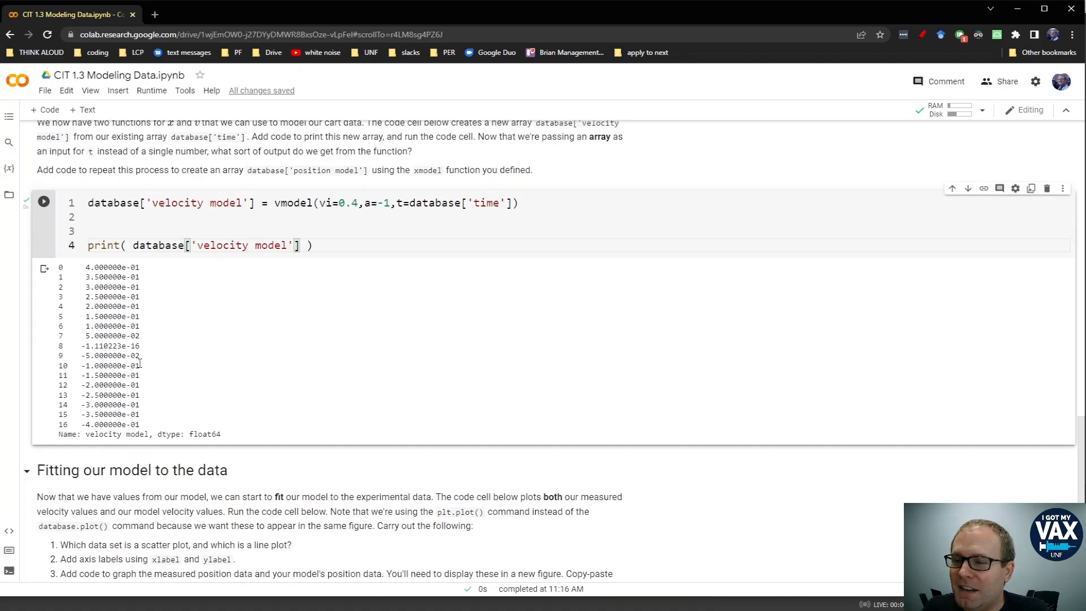
pyautogui.scroll(-3)
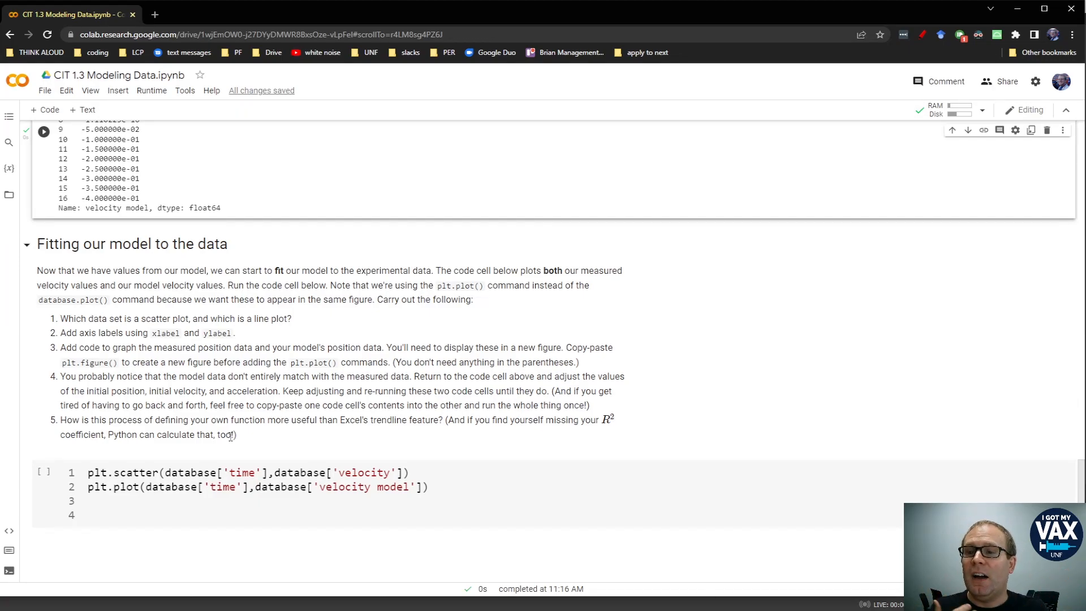
pyautogui.scroll(-3)
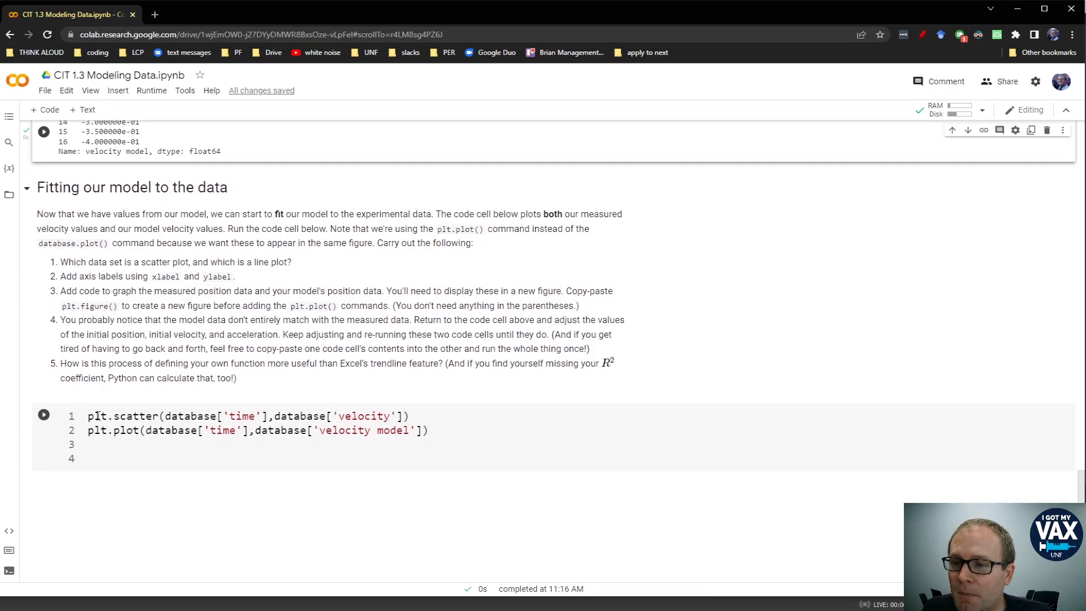
pyautogui.doubleClick(127, 429)
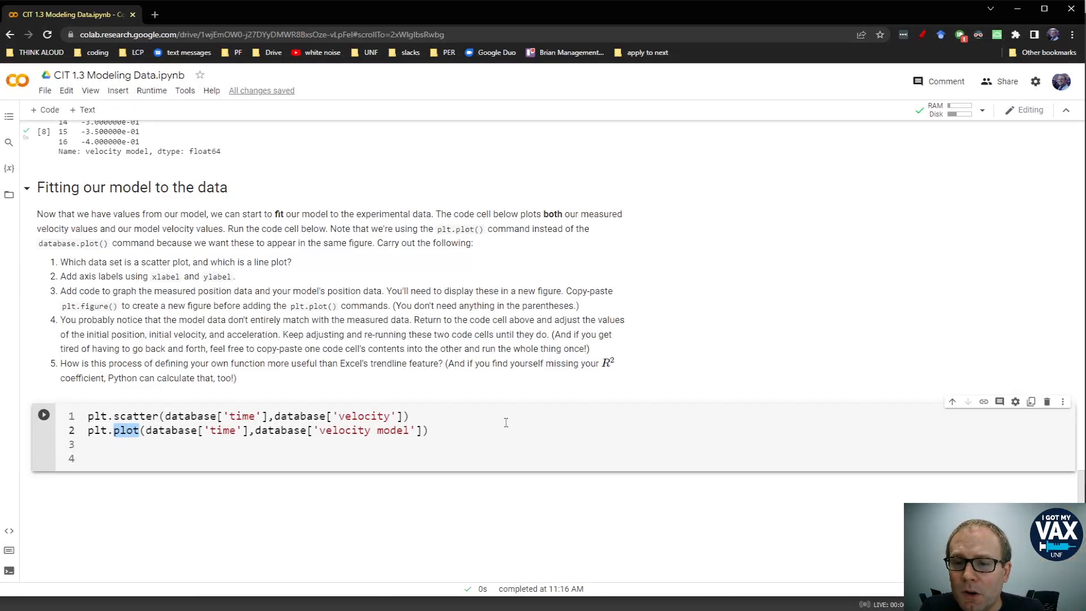
pyautogui.doubleClick(394, 429)
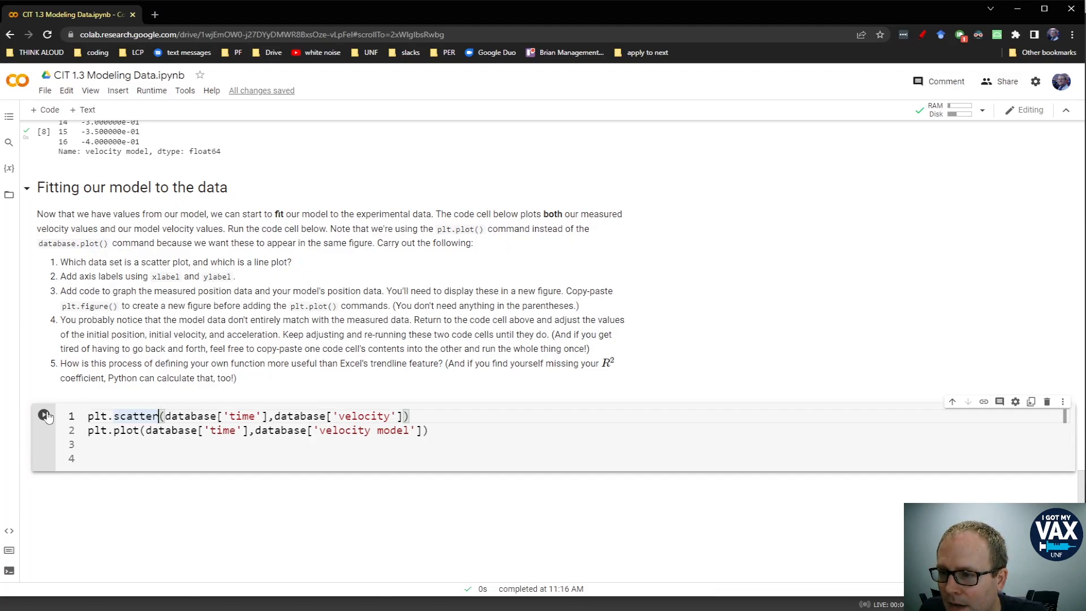
# Step: Run the plotting cell to draw measured velocity dots with the model line slightly off them
pyautogui.click(44, 415)
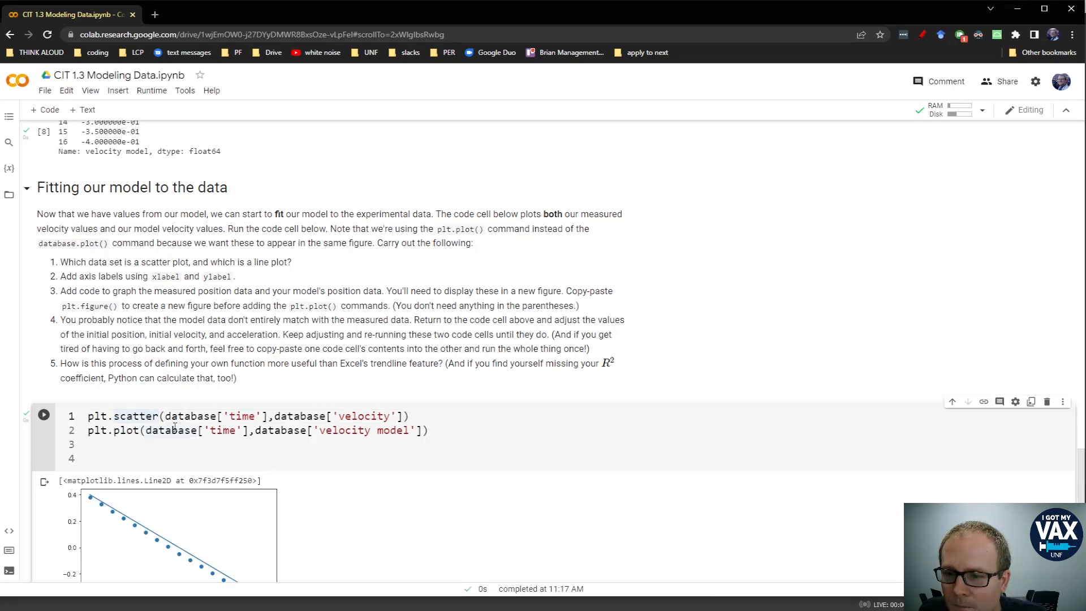
pyautogui.scroll(-3)
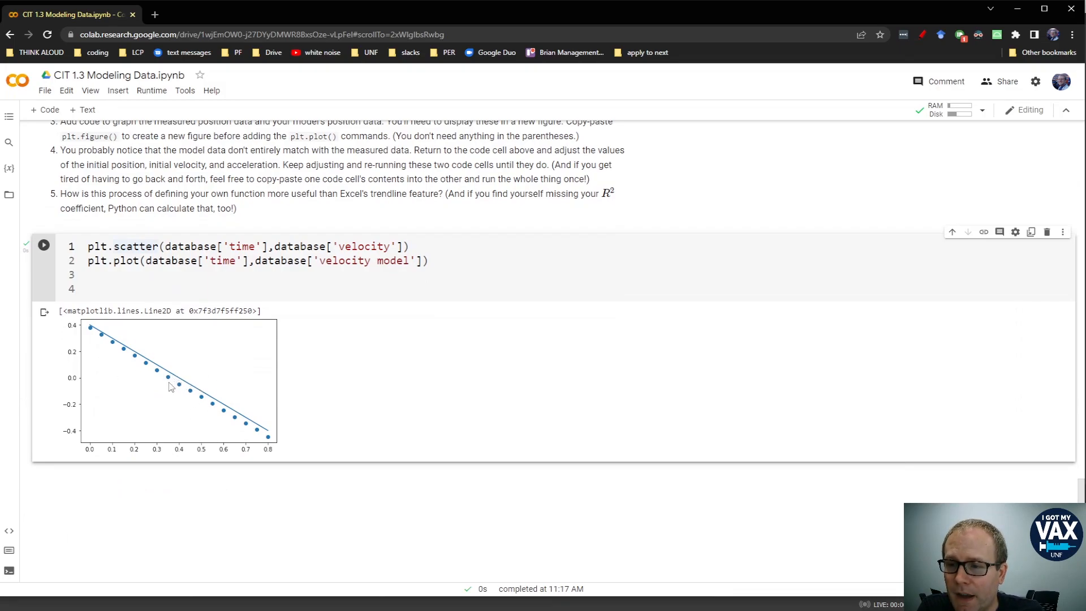
pyautogui.moveTo(264, 434)
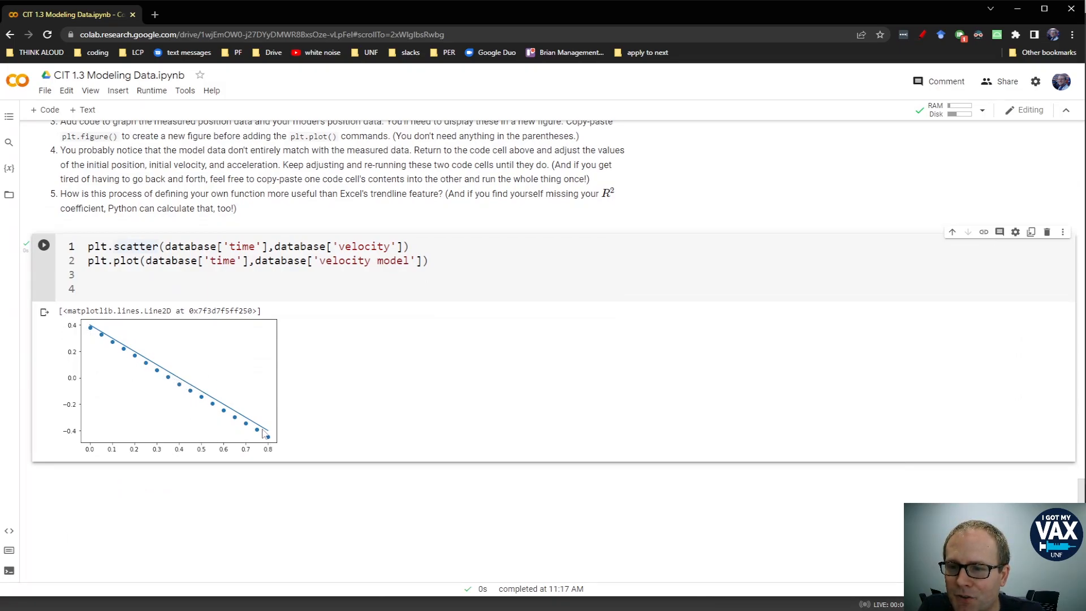
pyautogui.moveTo(359, 447)
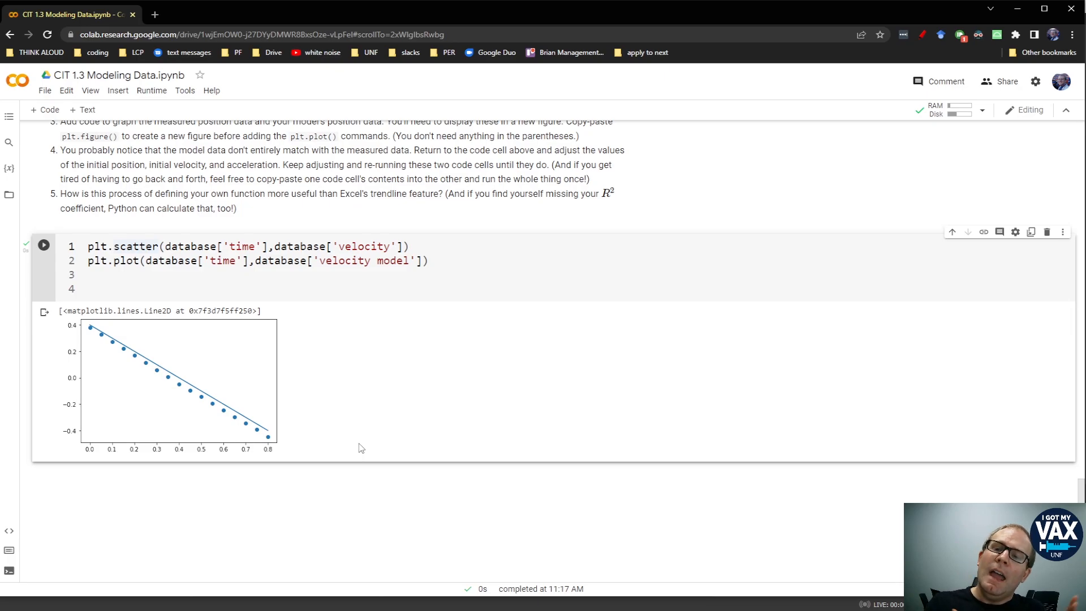
pyautogui.moveTo(108, 357)
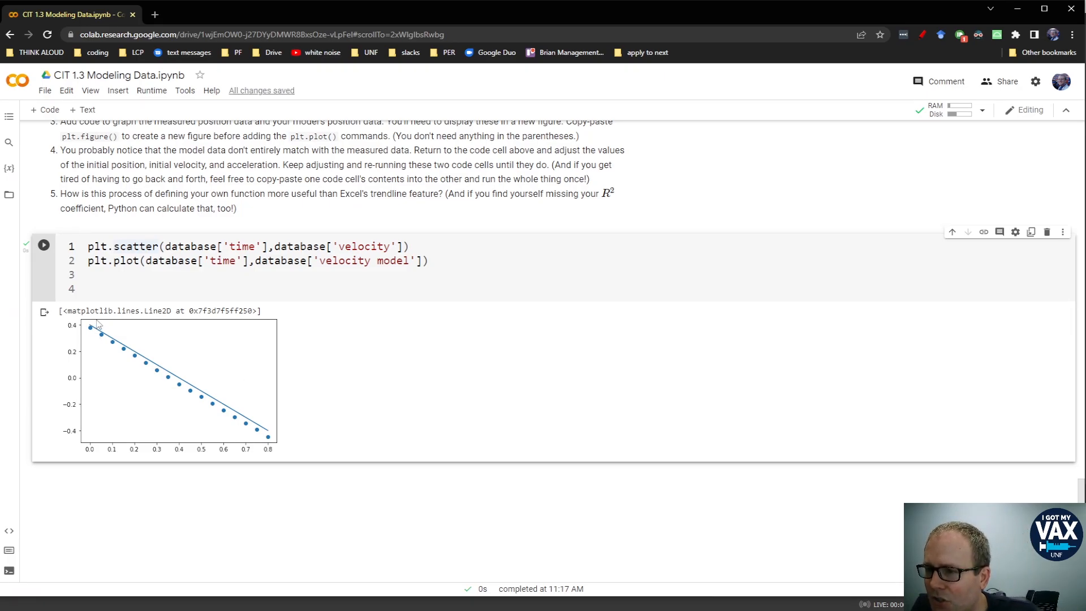
pyautogui.moveTo(246, 412)
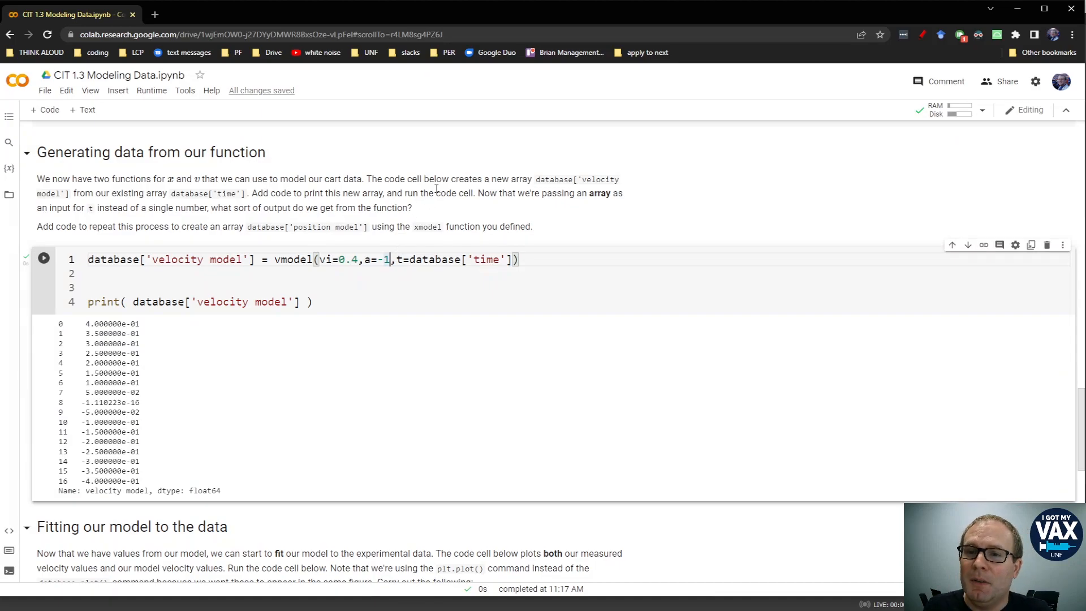
# Step: Steepen the a= value in the vmodel call and rerun, so velocities fall to -0.480
pyautogui.write('.2')
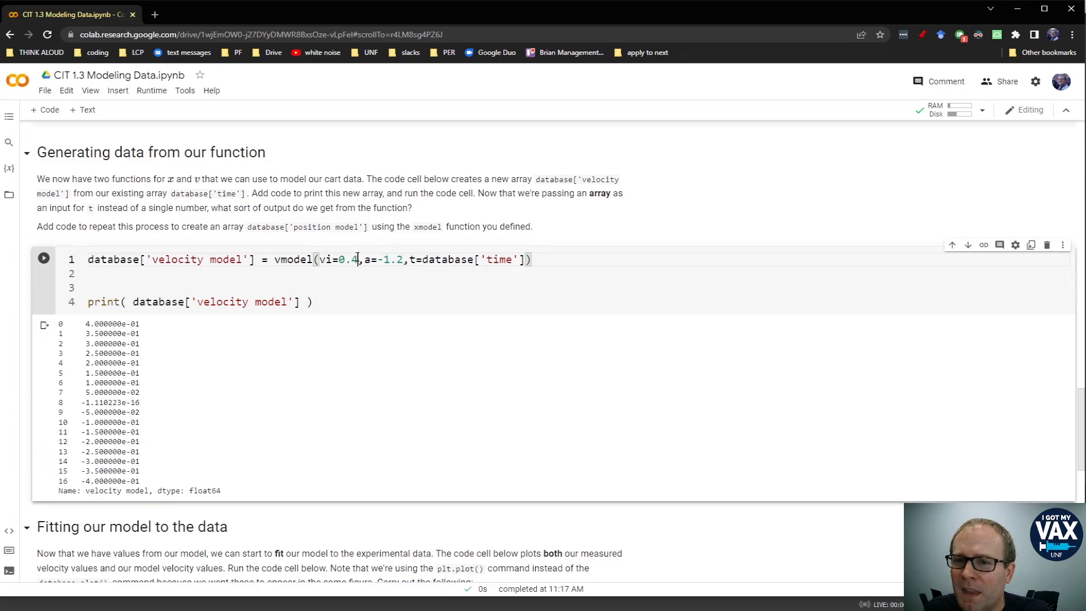
pyautogui.doubleClick(348, 259)
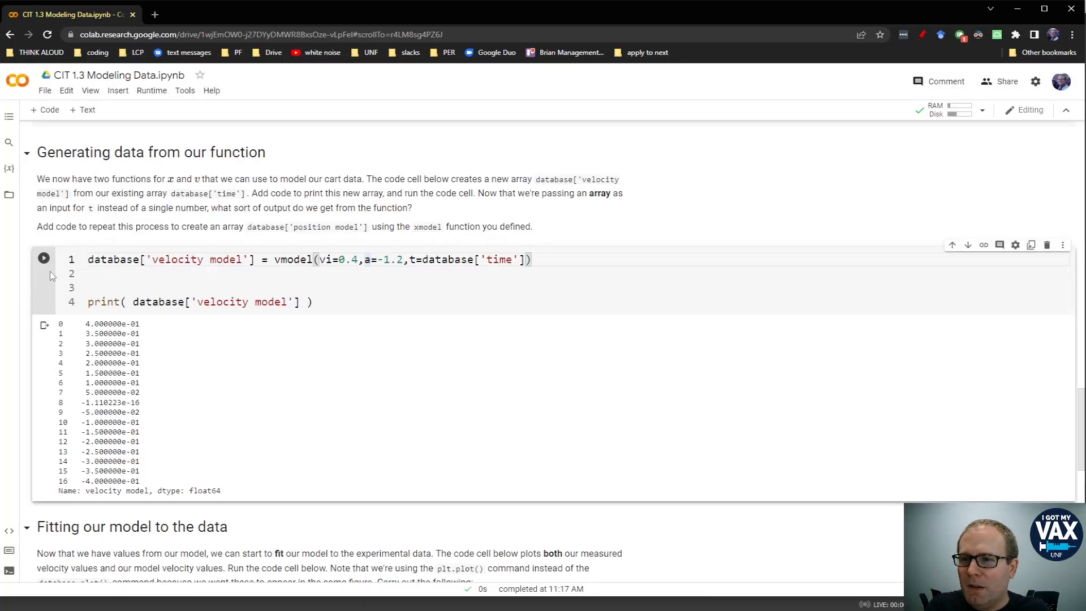
pyautogui.click(43, 258)
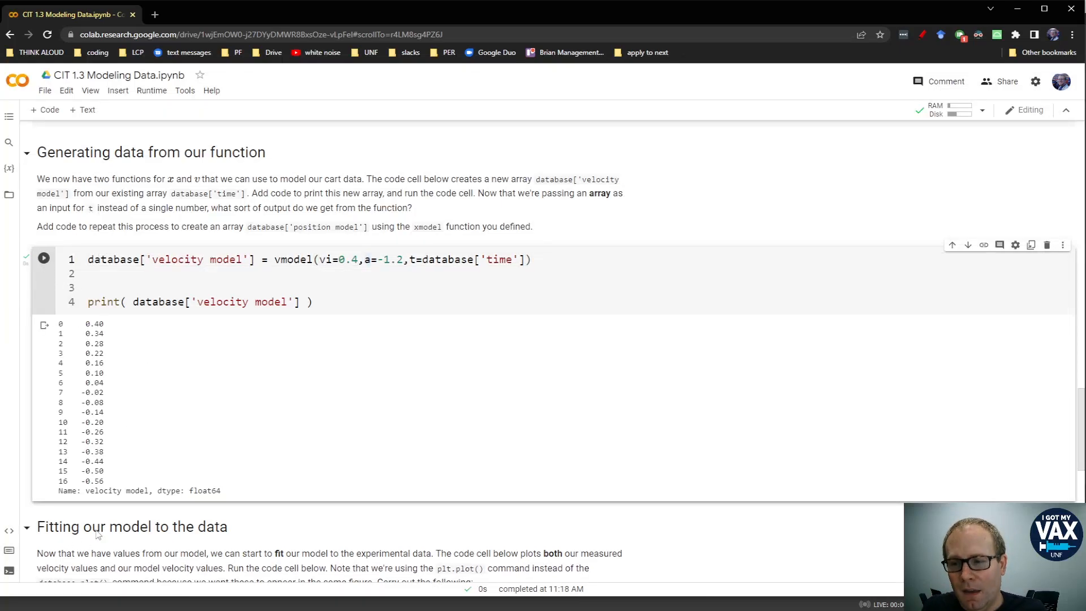
pyautogui.scroll(-3)
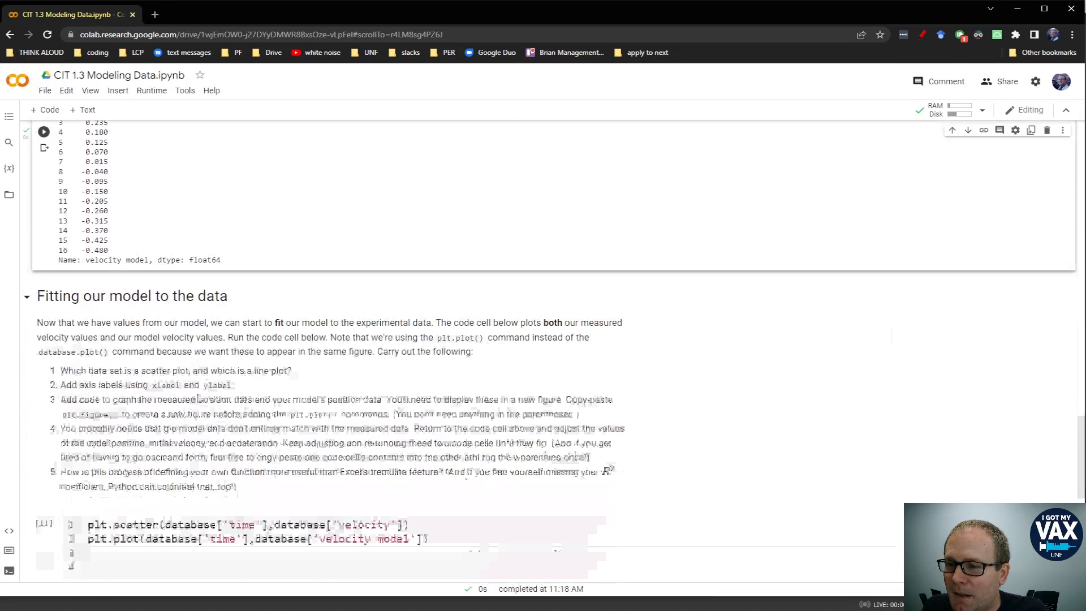
# Step: Rerun the plotting cell so the retuned model line tracks the measured points closely
pyautogui.scroll(-3)
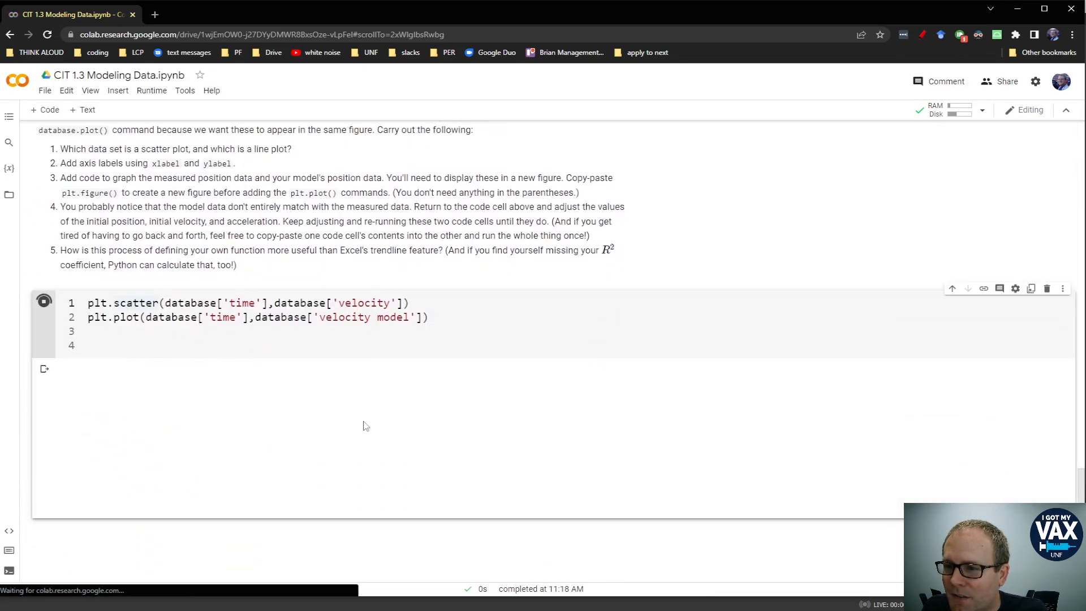
pyautogui.click(43, 303)
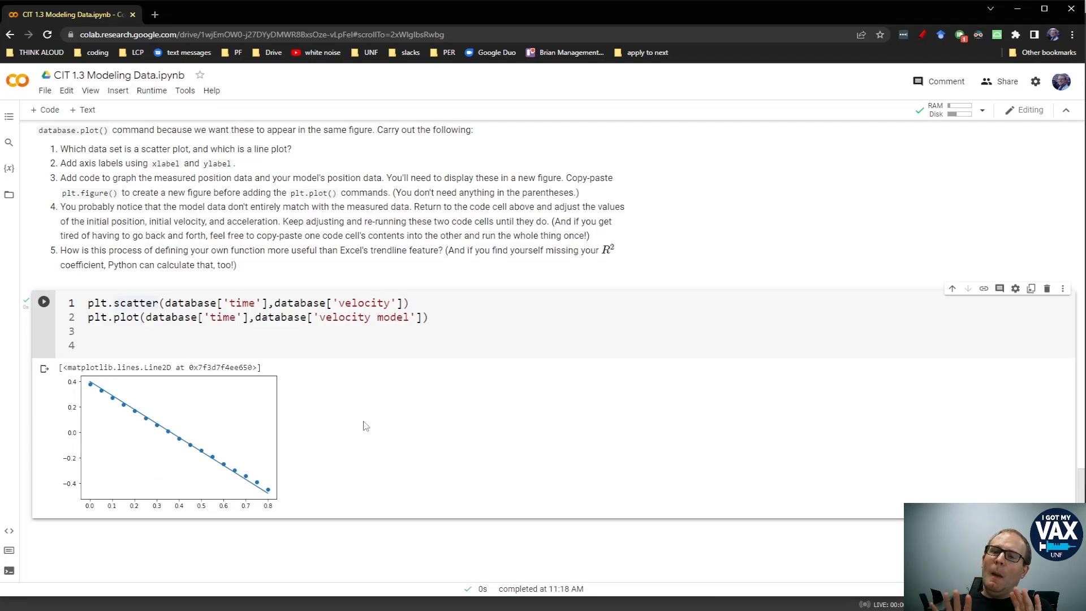
pyautogui.moveTo(257, 465)
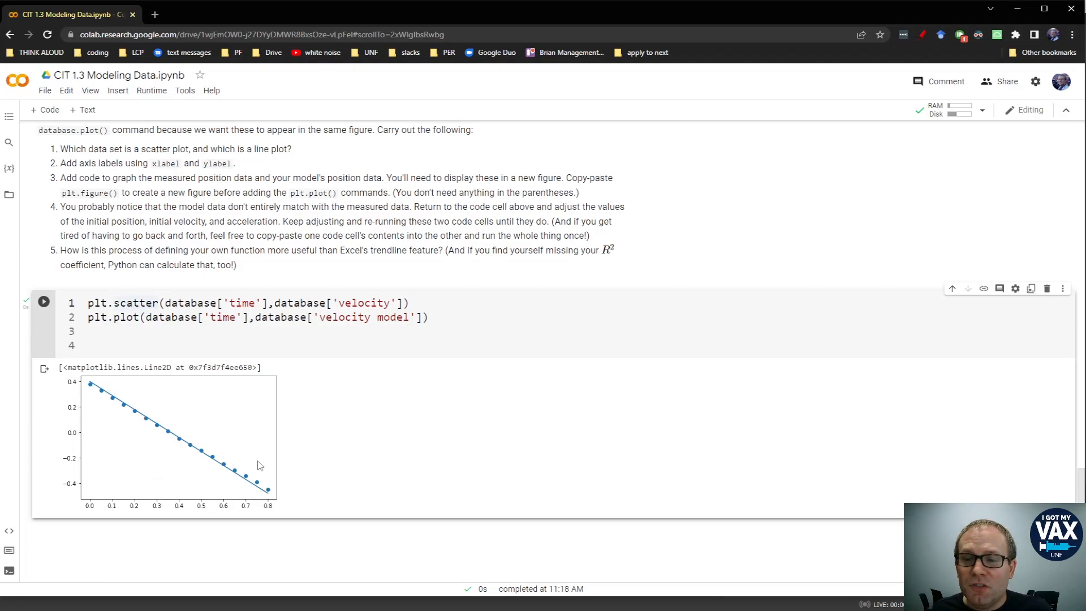
pyautogui.moveTo(103, 394)
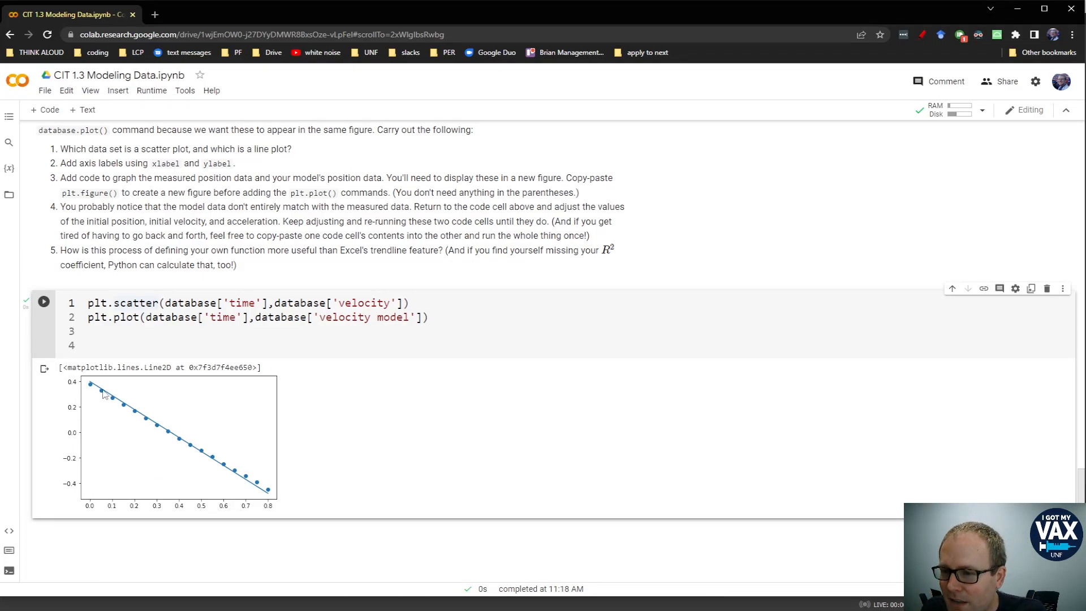
pyautogui.moveTo(157, 384)
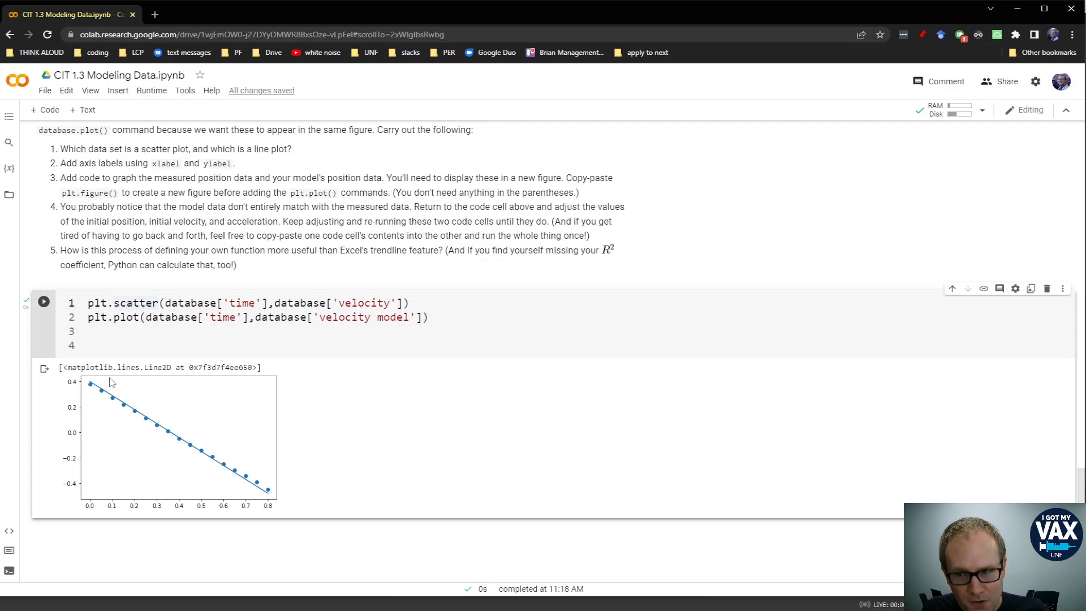
pyautogui.moveTo(258, 474)
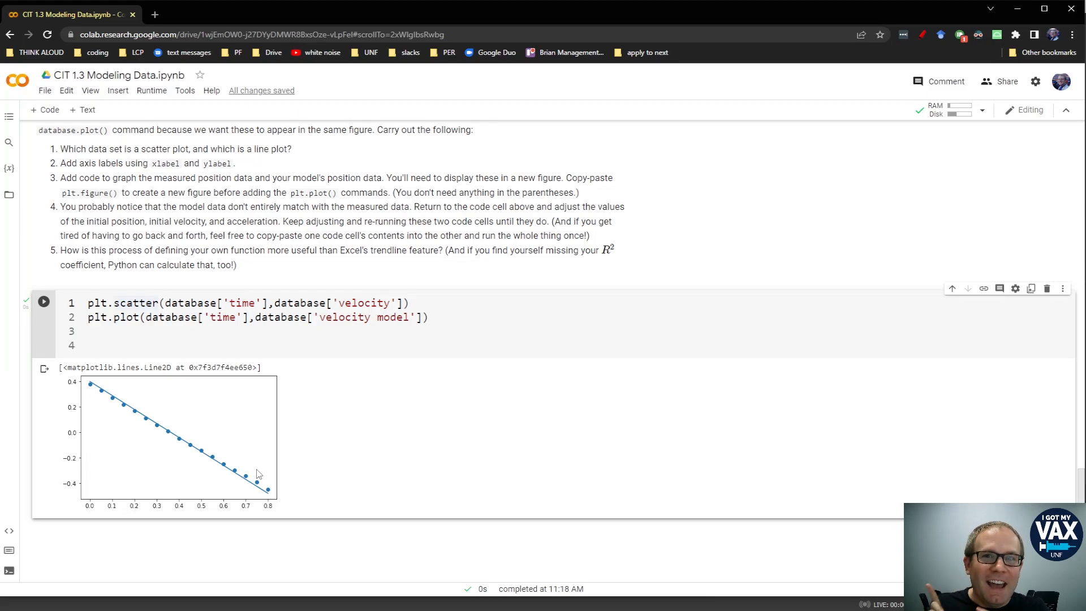
pyautogui.moveTo(244, 475)
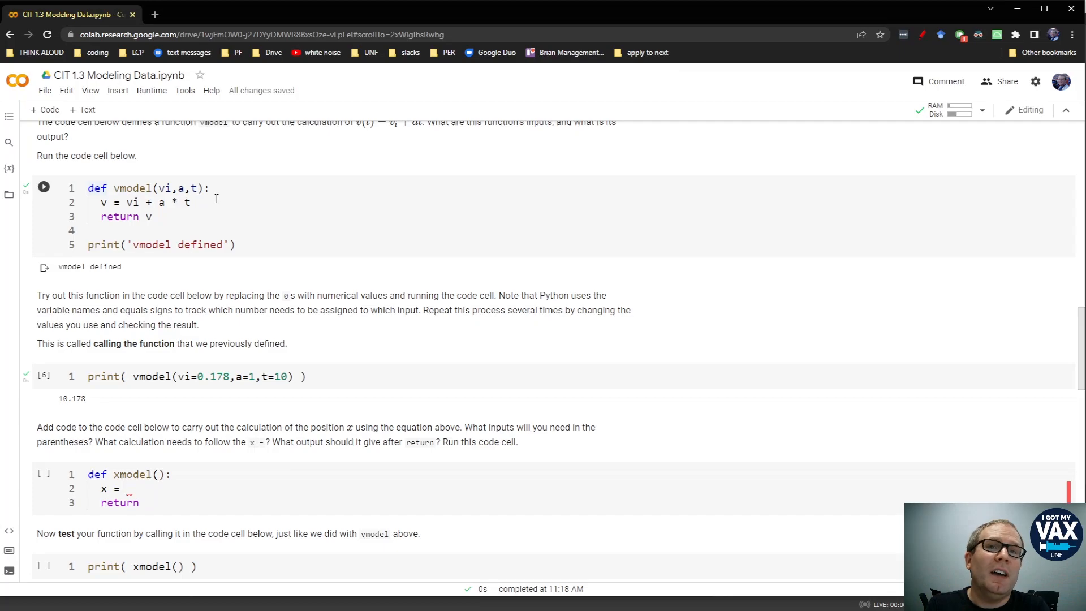
pyautogui.scroll(-3)
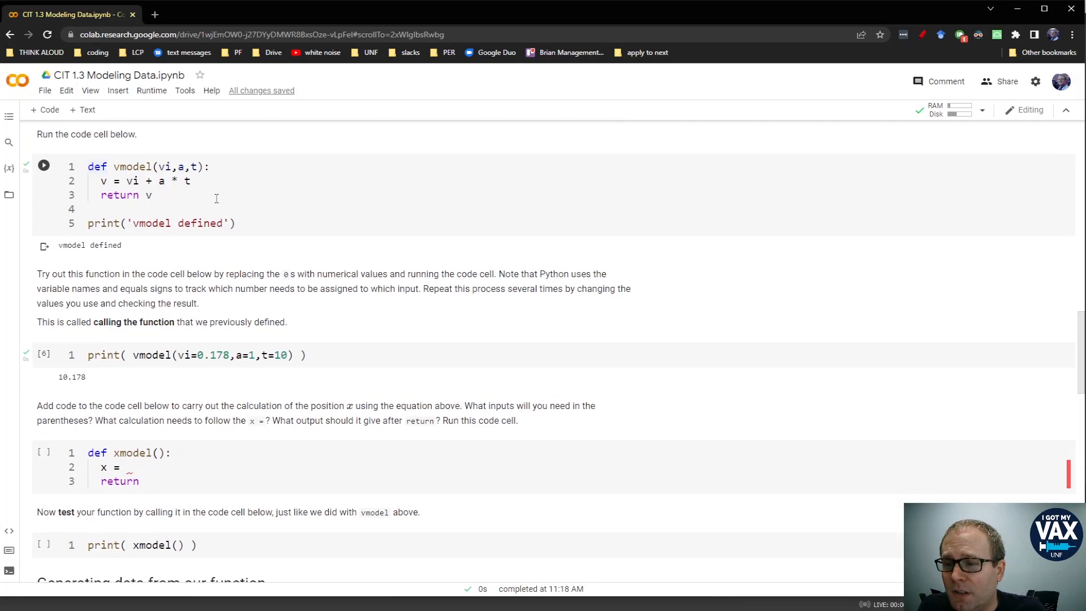
pyautogui.scroll(-3)
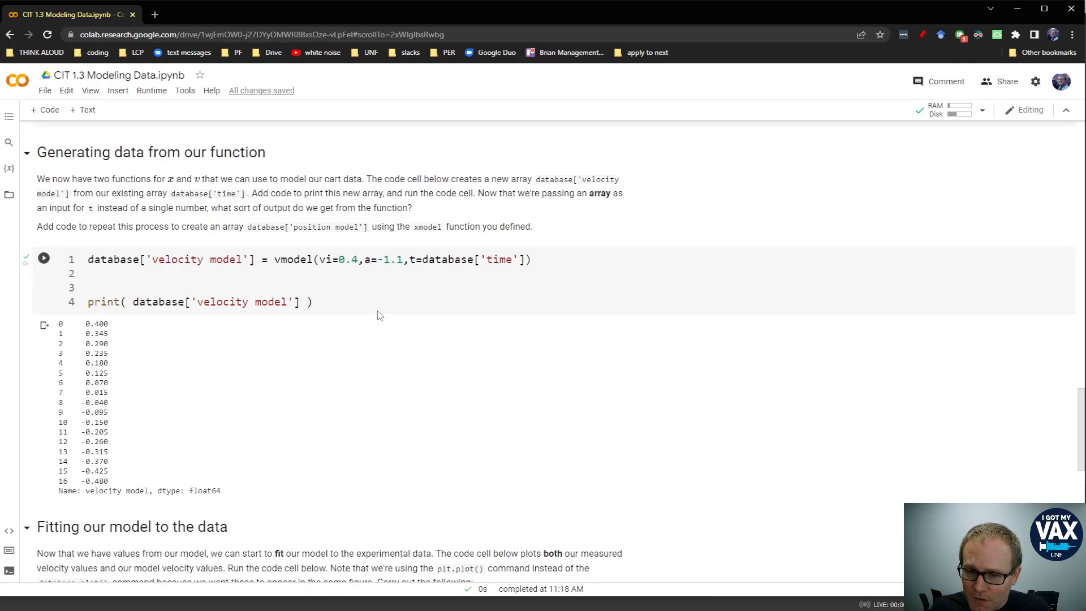
pyautogui.scroll(-3)
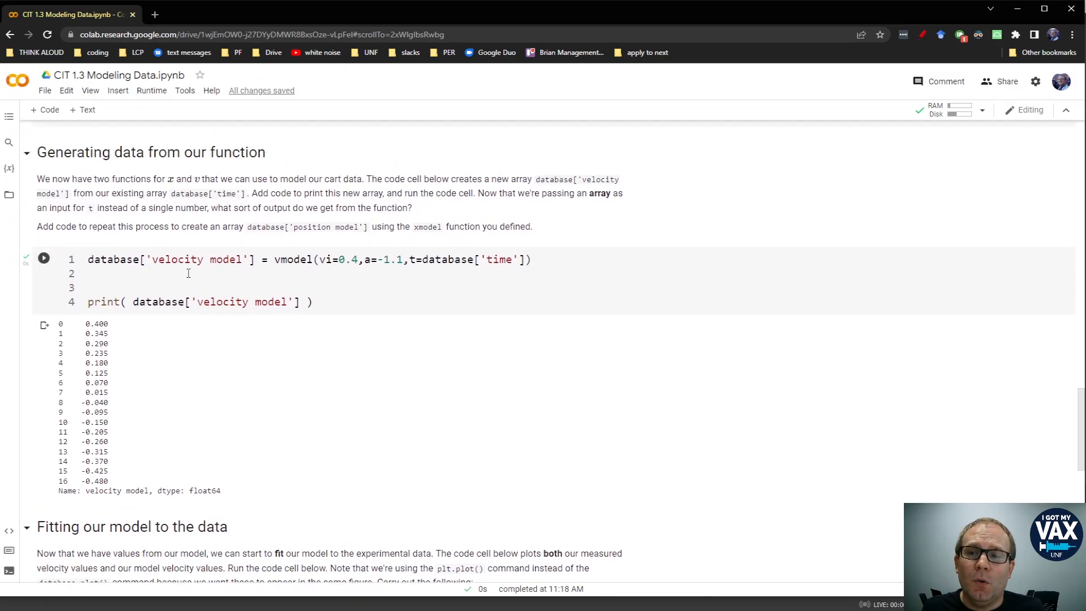
pyautogui.click(43, 258)
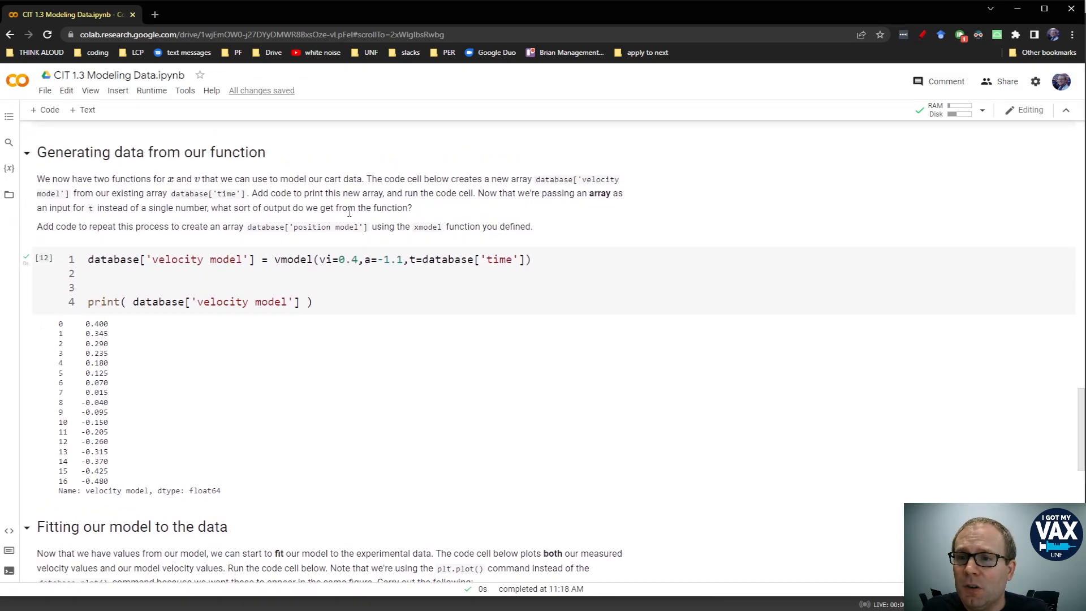
pyautogui.moveTo(462, 250)
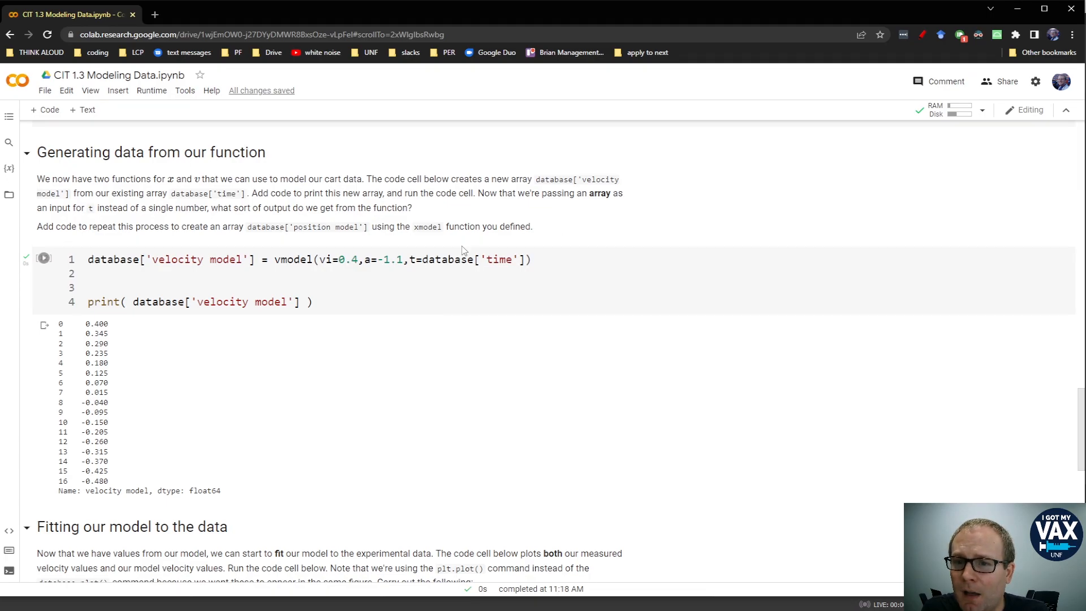
pyautogui.click(43, 259)
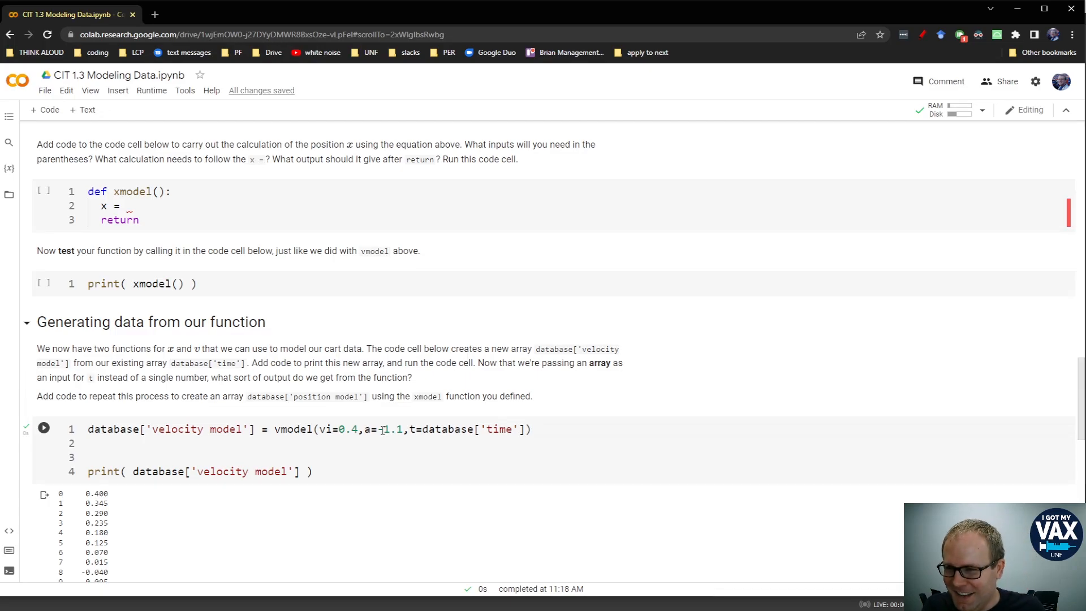
pyautogui.scroll(-3)
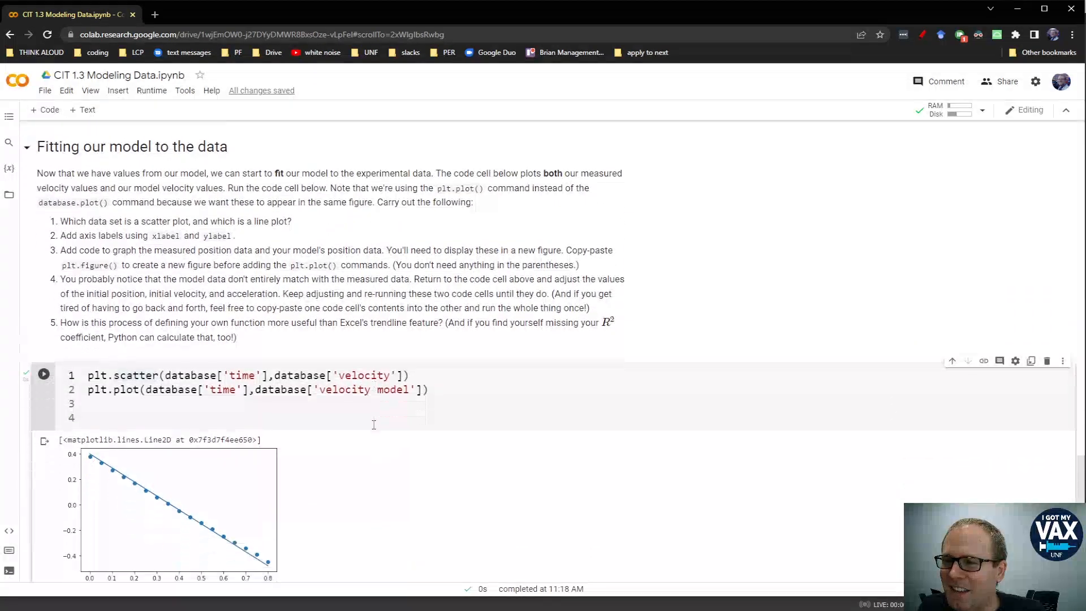
pyautogui.scroll(-3)
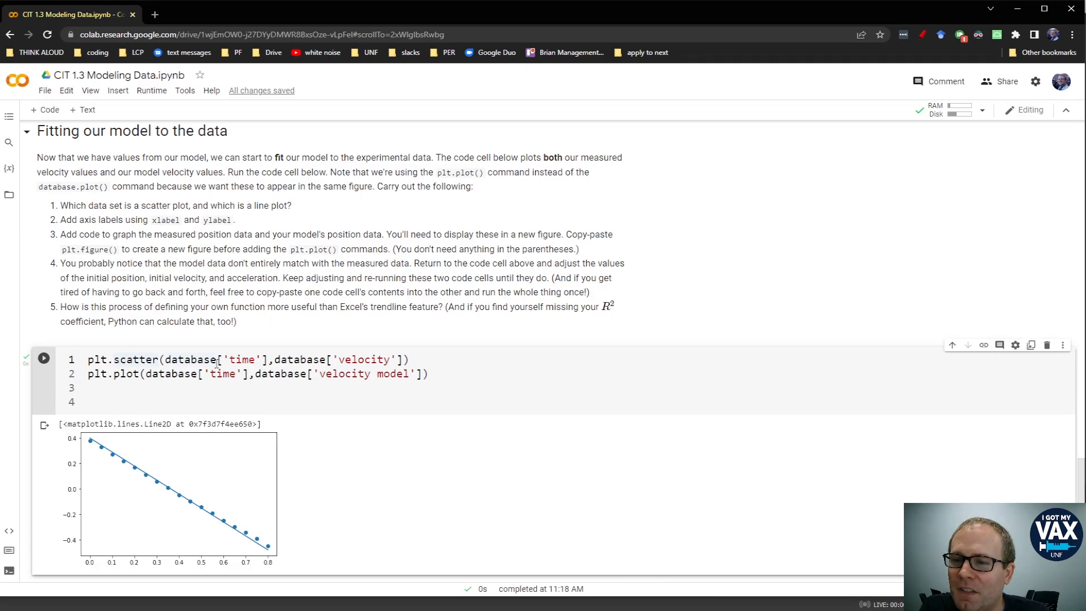
pyautogui.scroll(-3)
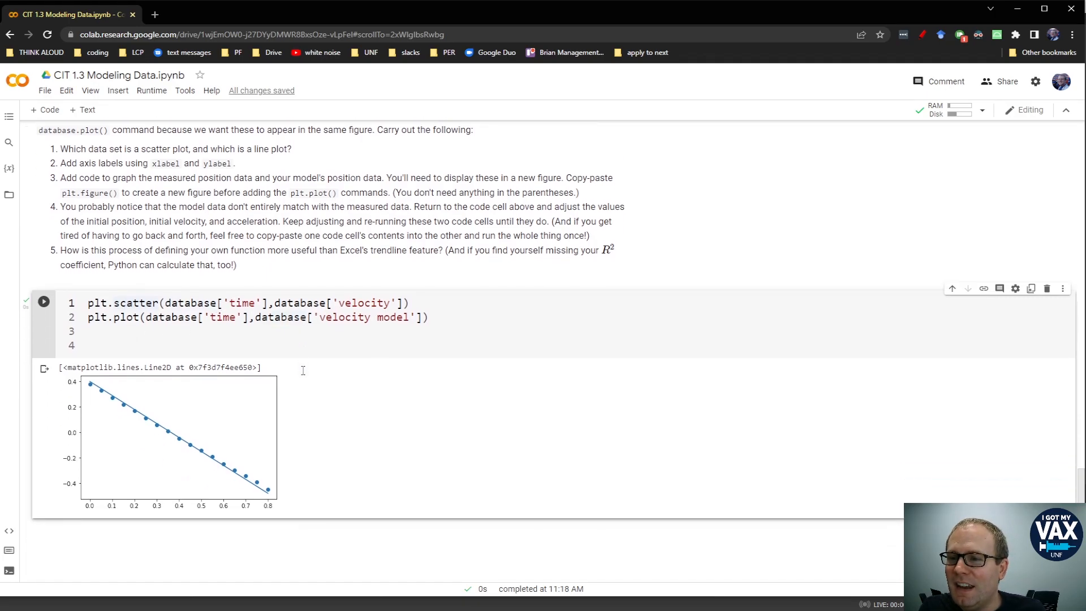